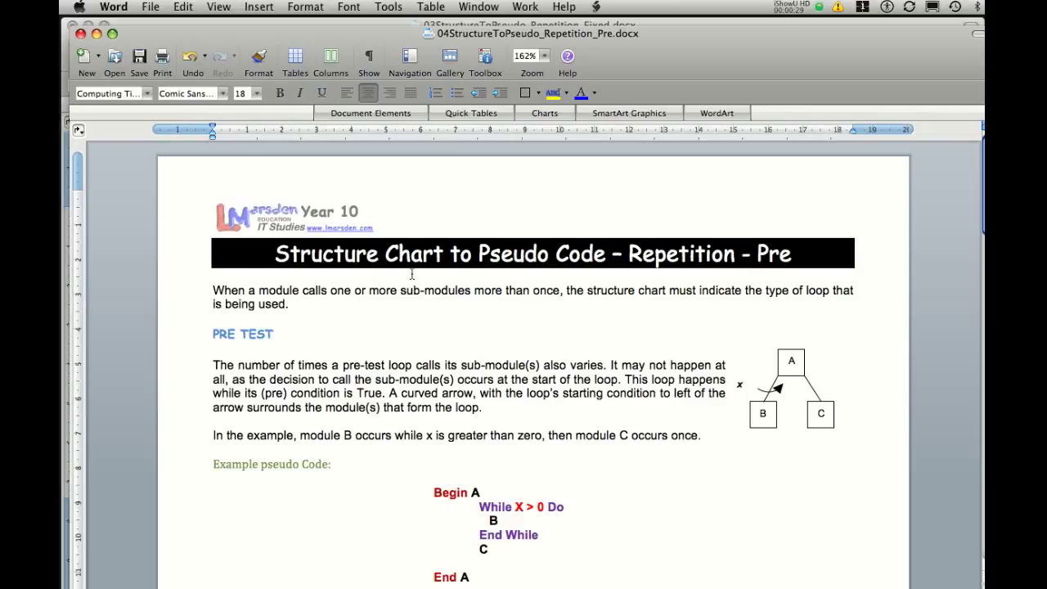
Step: Scroll past the example code to the Black chart exercise with Red, White and Blue
scroll(down, 3)
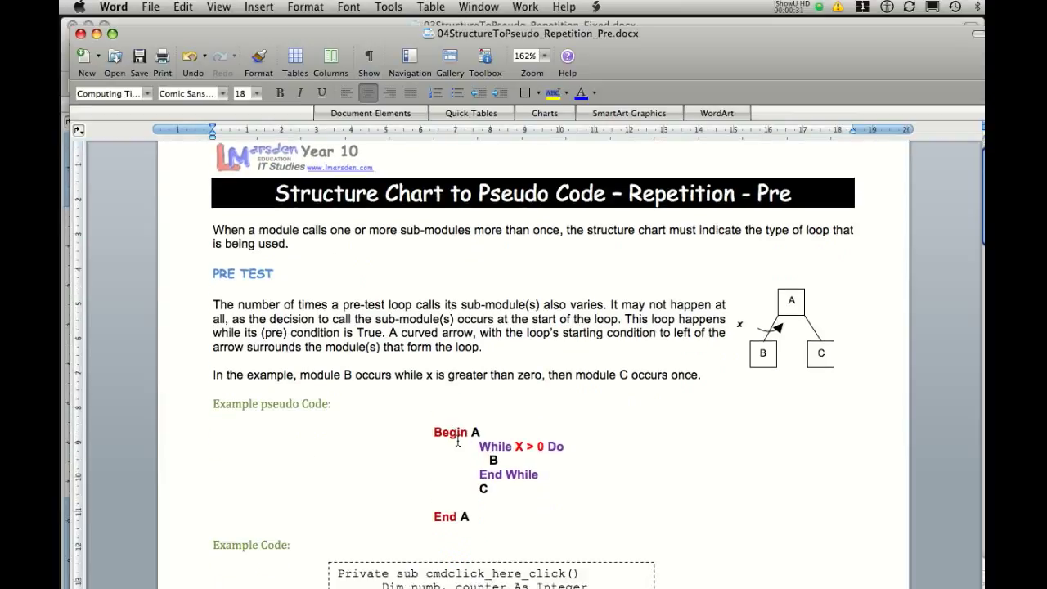
mouse_move(544, 448)
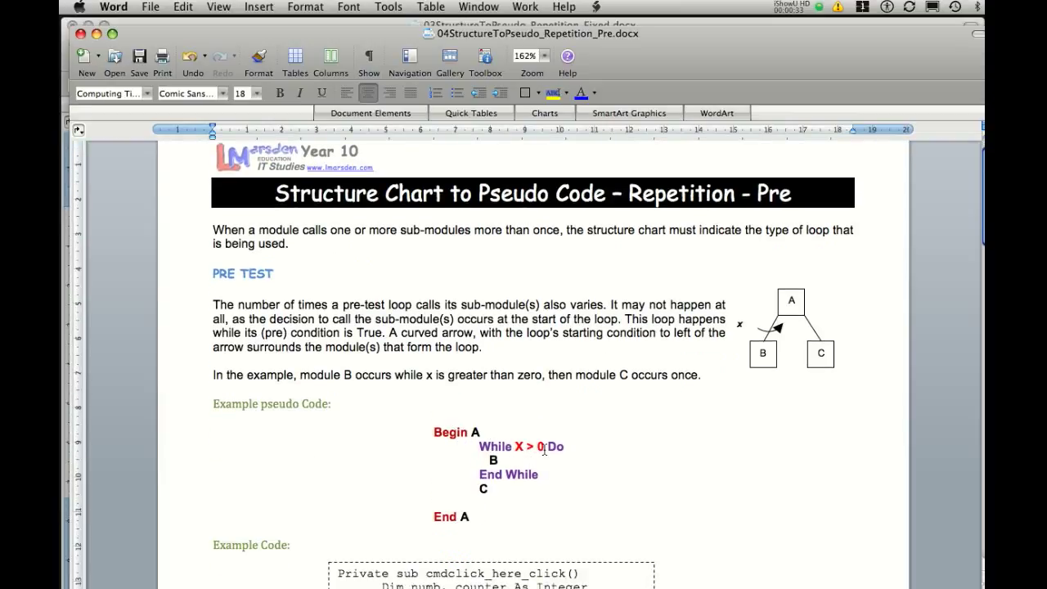
mouse_move(510, 465)
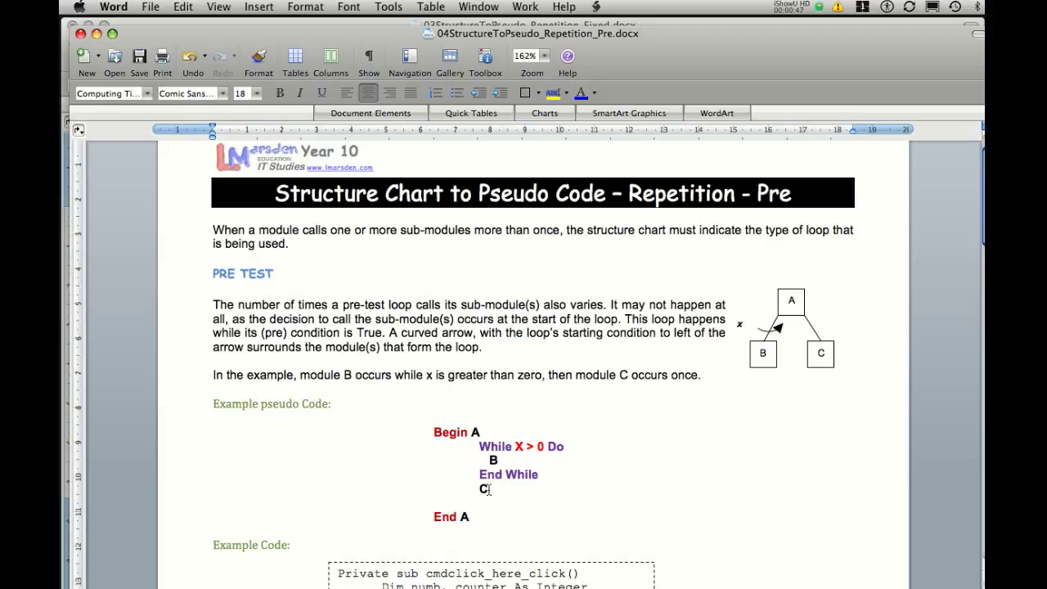
scroll(down, 3)
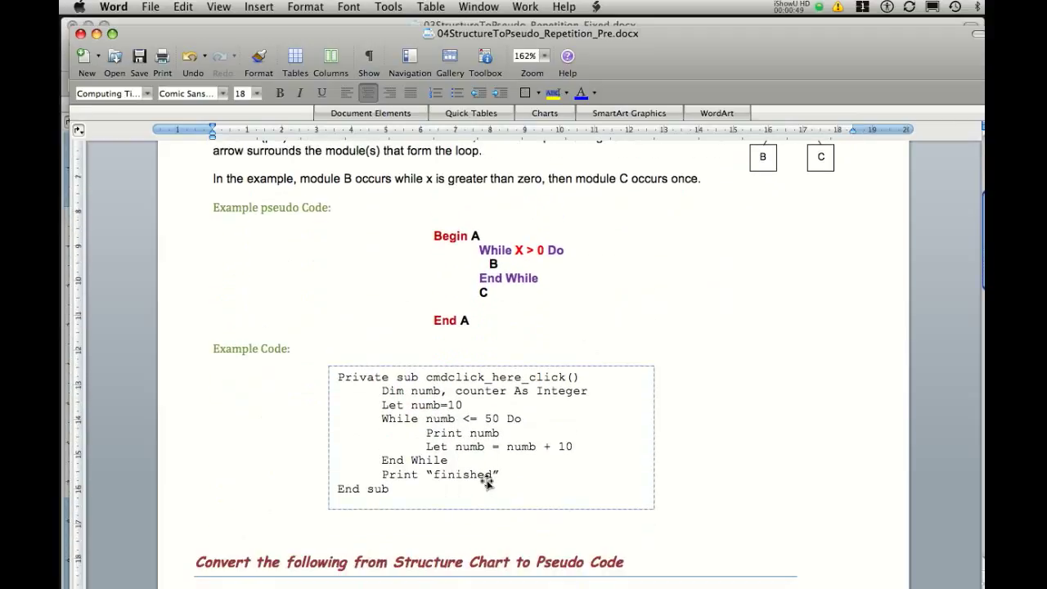
mouse_move(456, 433)
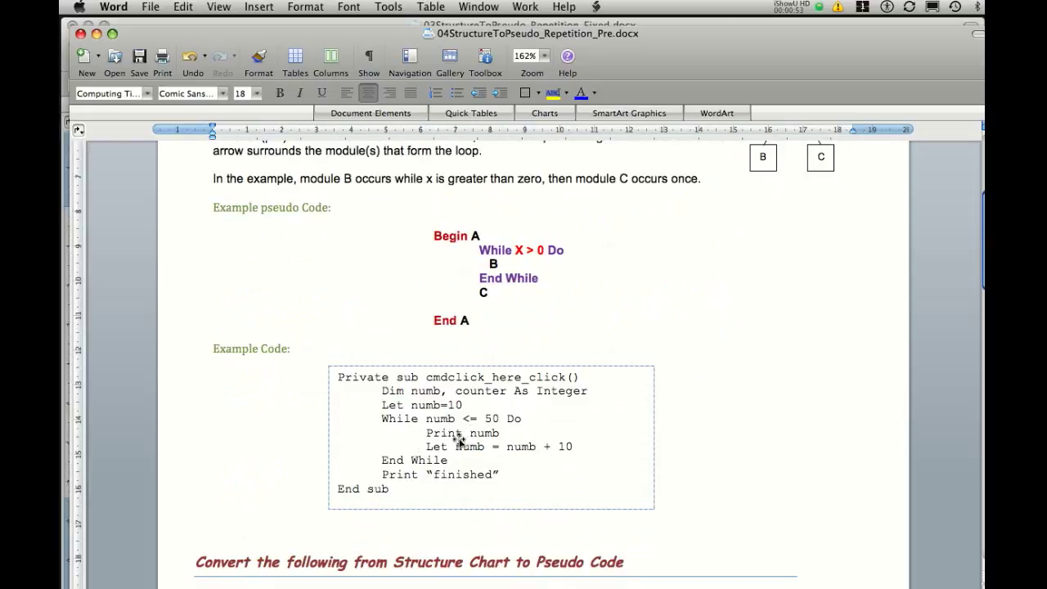
mouse_move(536, 457)
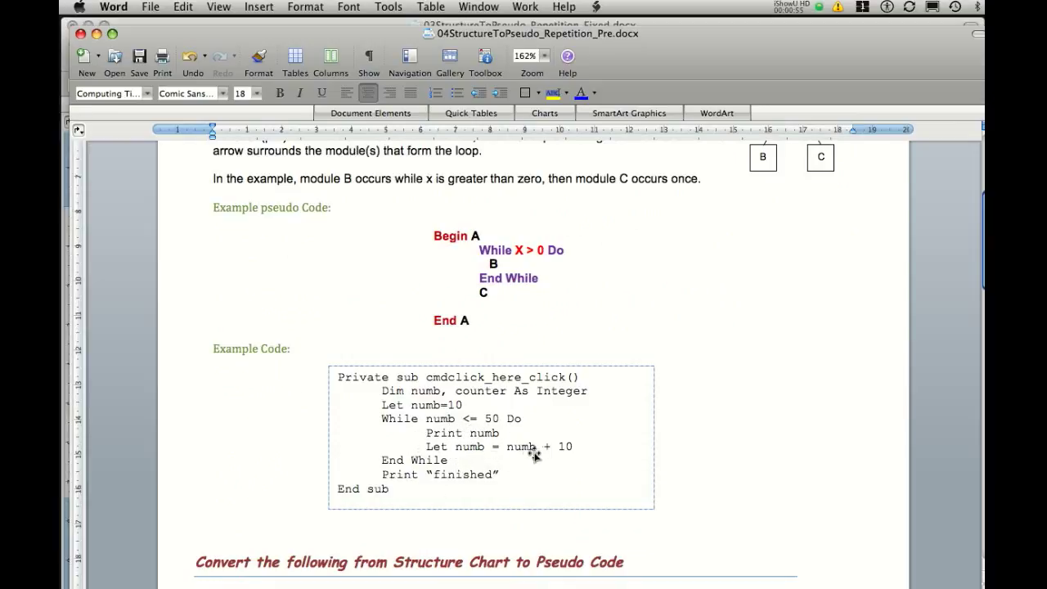
mouse_move(455, 462)
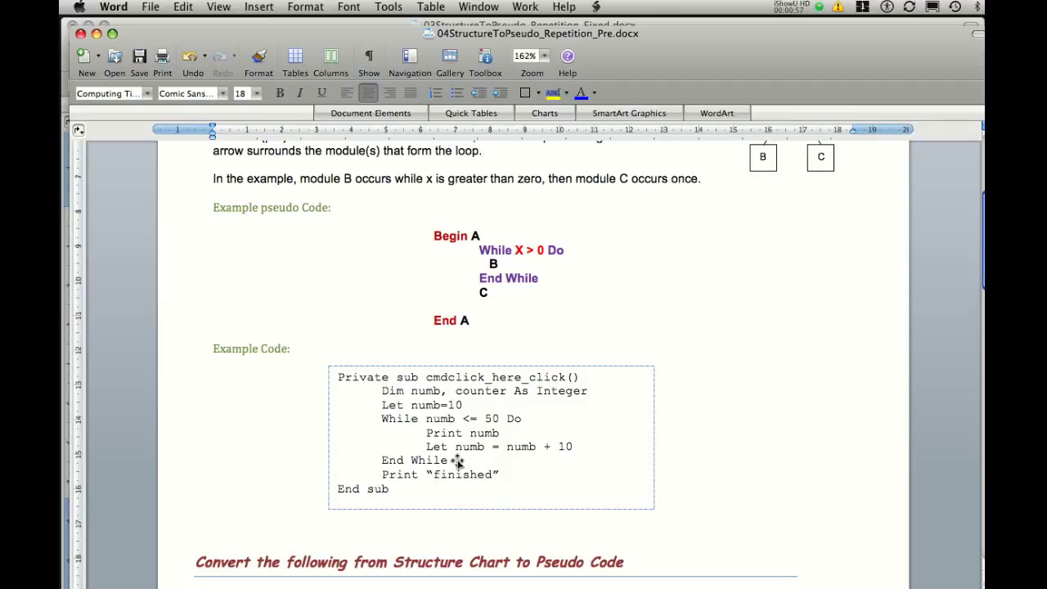
mouse_move(458, 414)
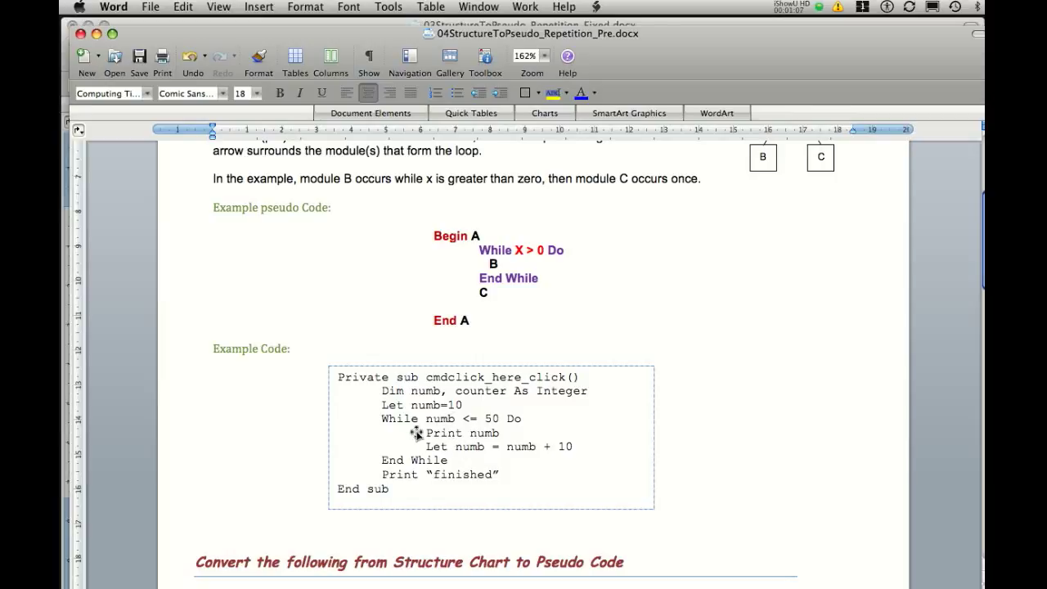
mouse_move(453, 424)
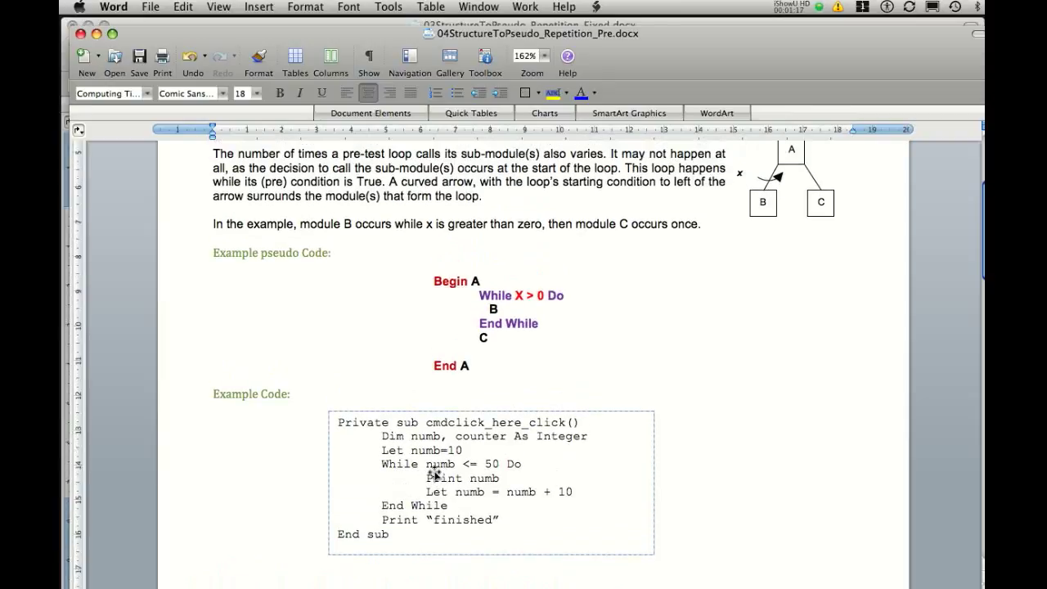
mouse_move(419, 479)
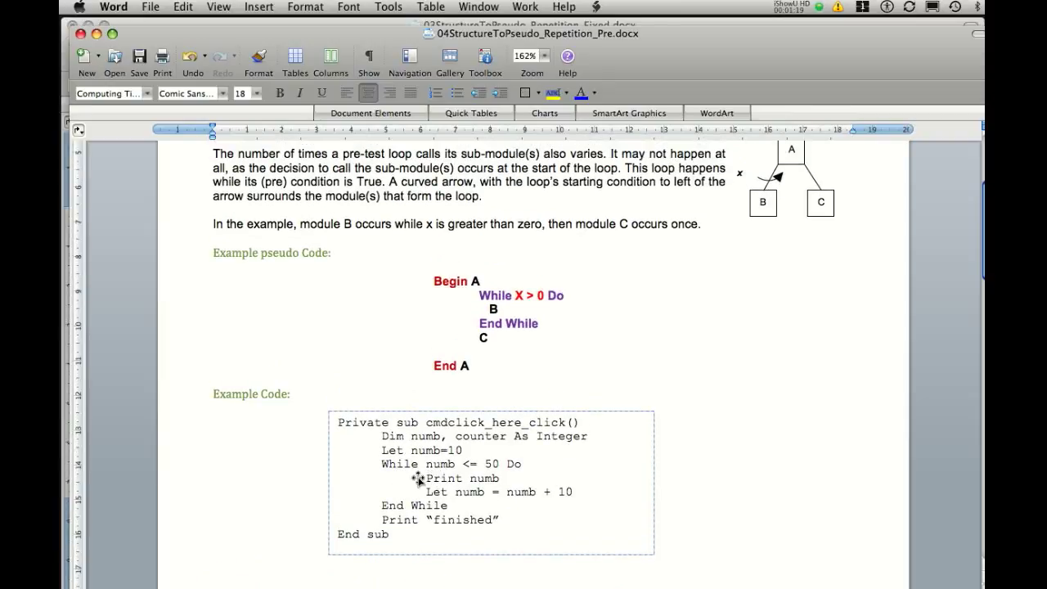
scroll(down, 3)
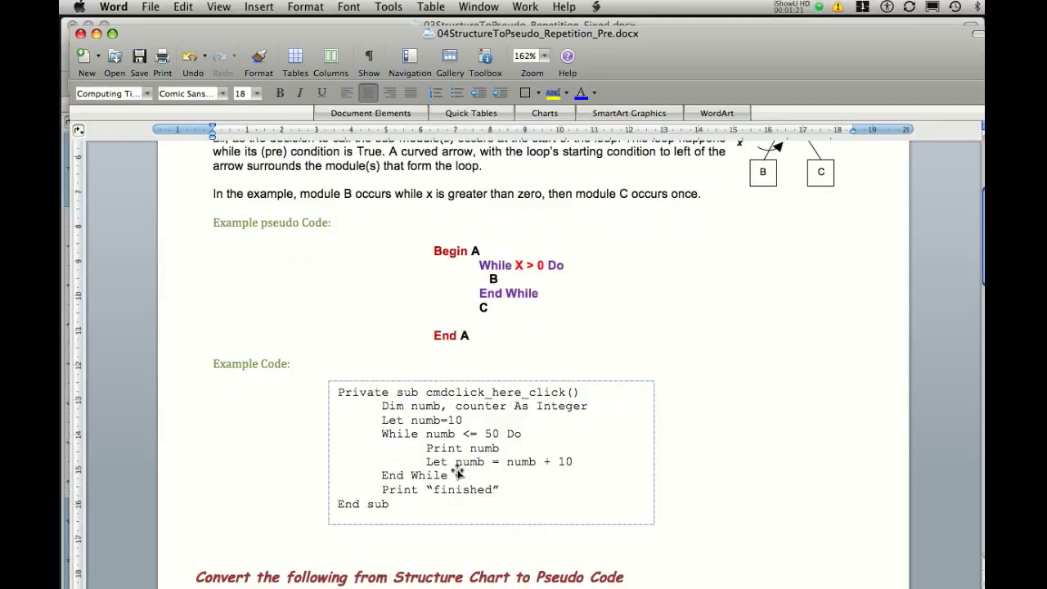
mouse_move(397, 438)
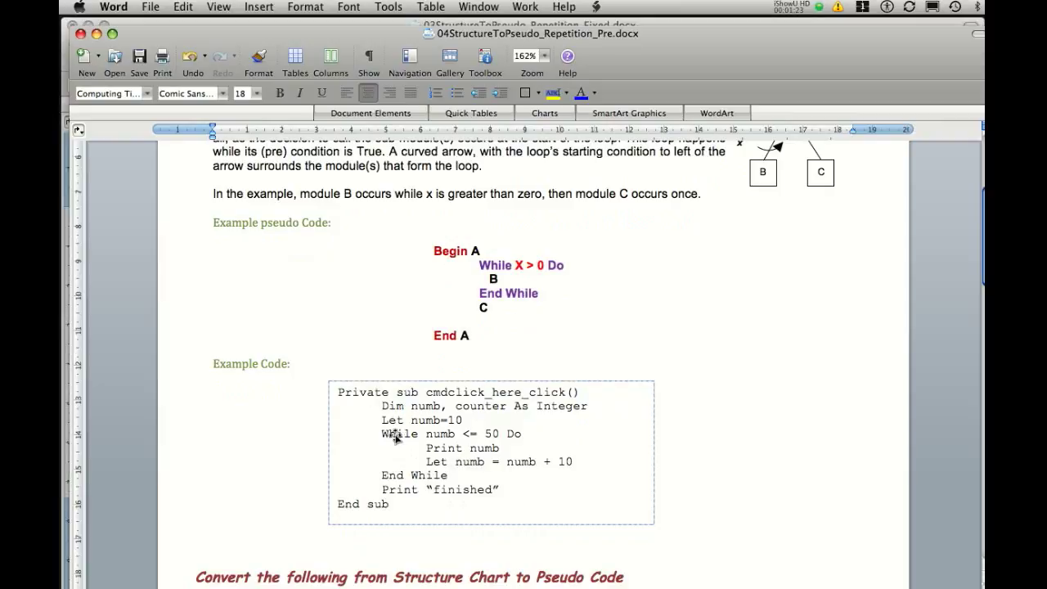
mouse_move(383, 483)
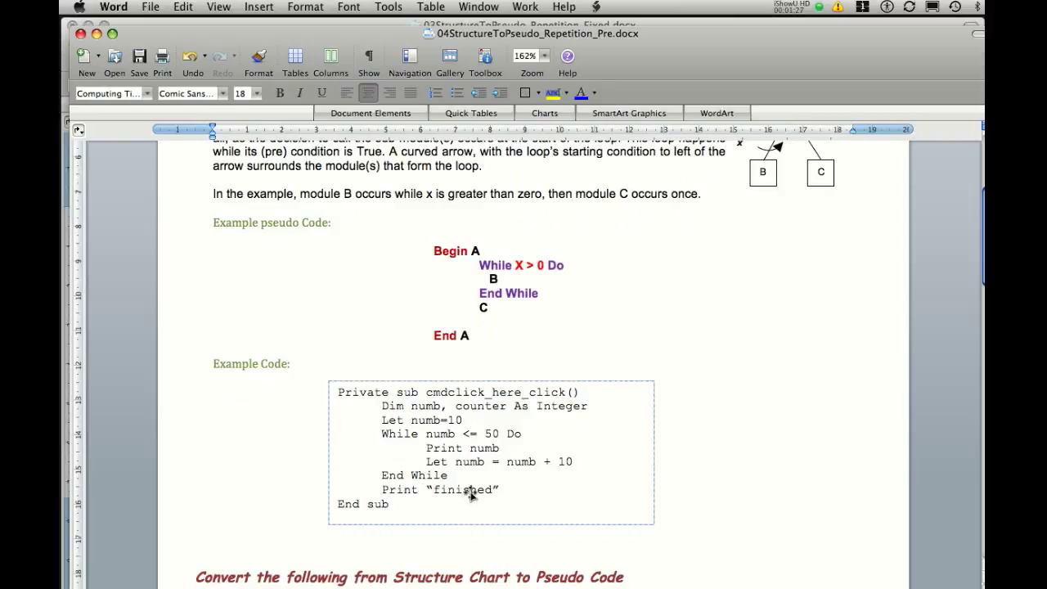
mouse_move(455, 358)
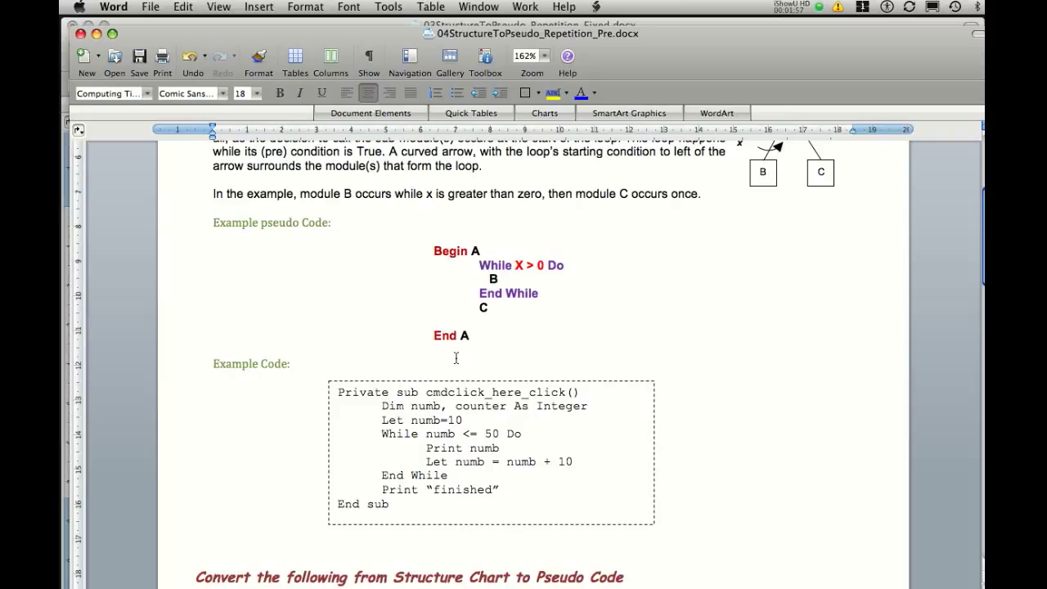
scroll(down, 3)
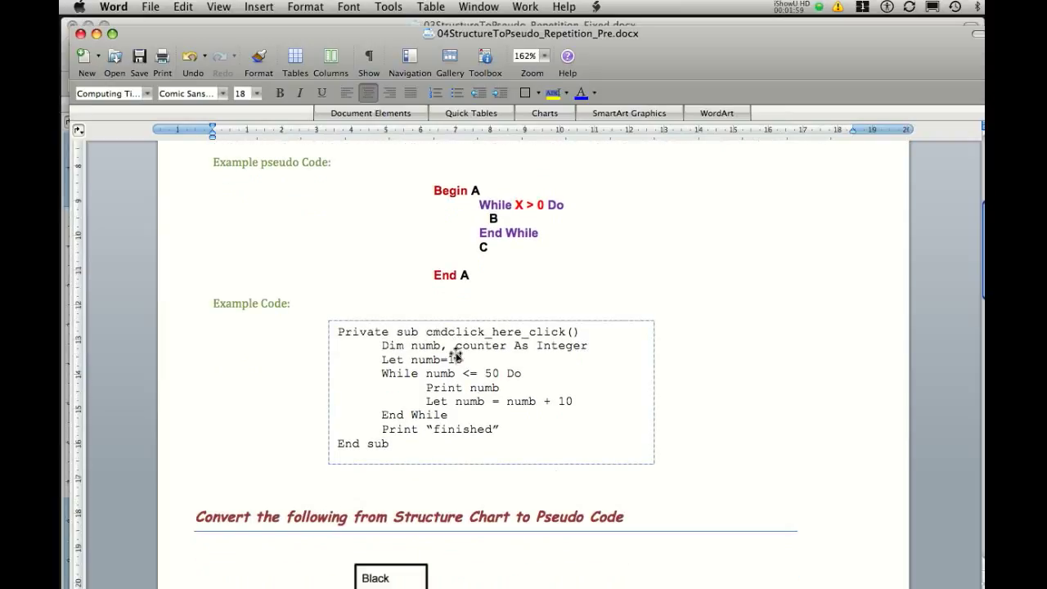
scroll(down, 3)
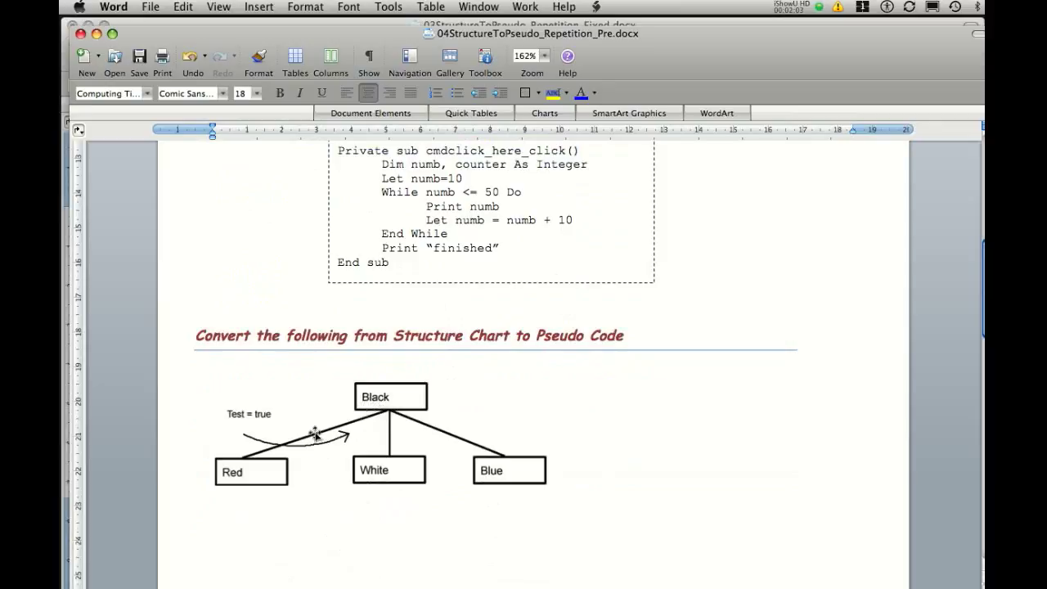
mouse_move(277, 443)
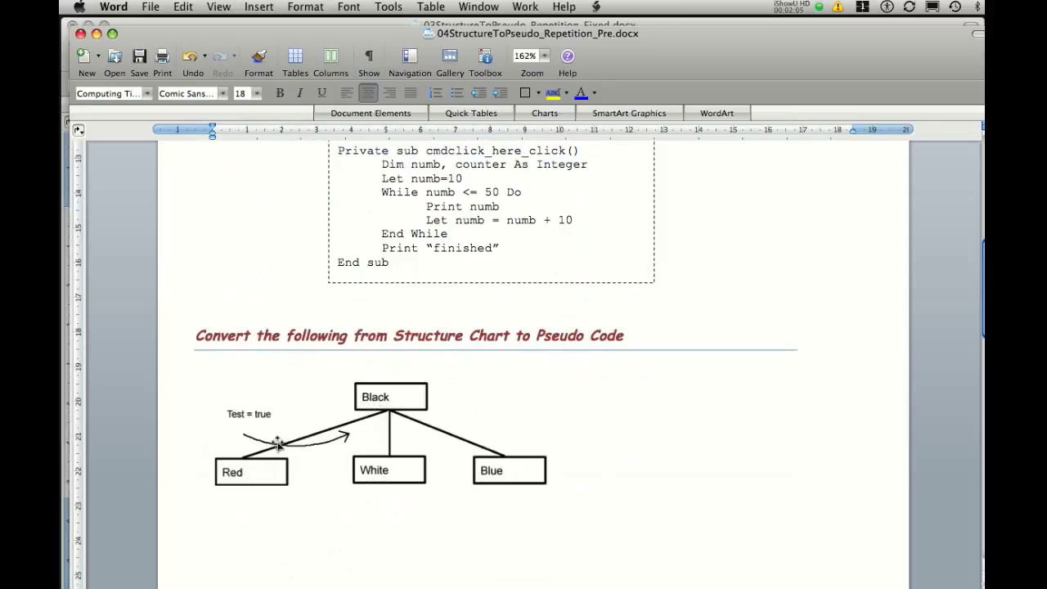
mouse_move(298, 446)
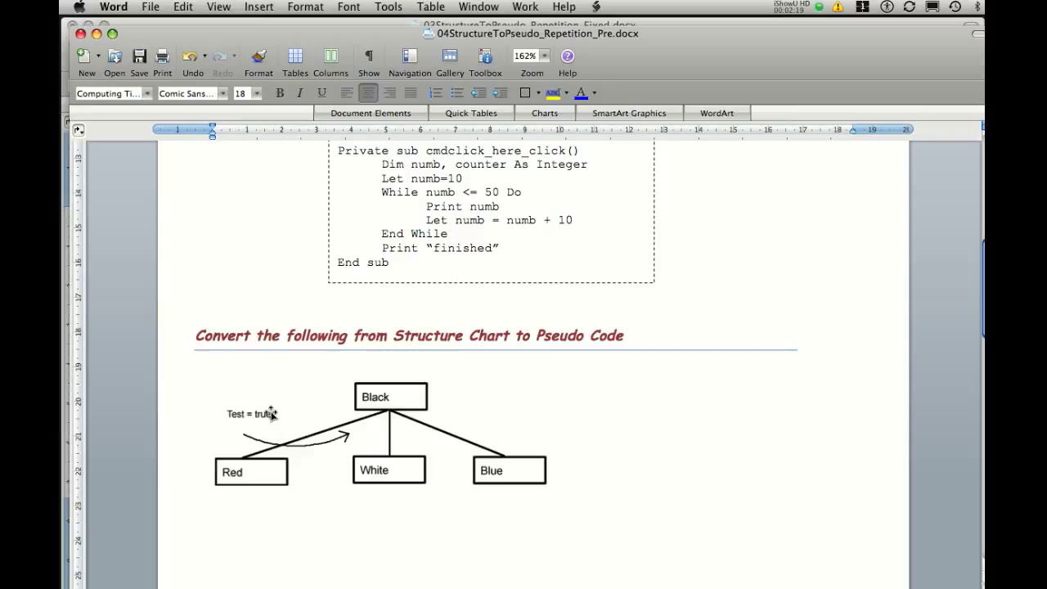
mouse_move(282, 410)
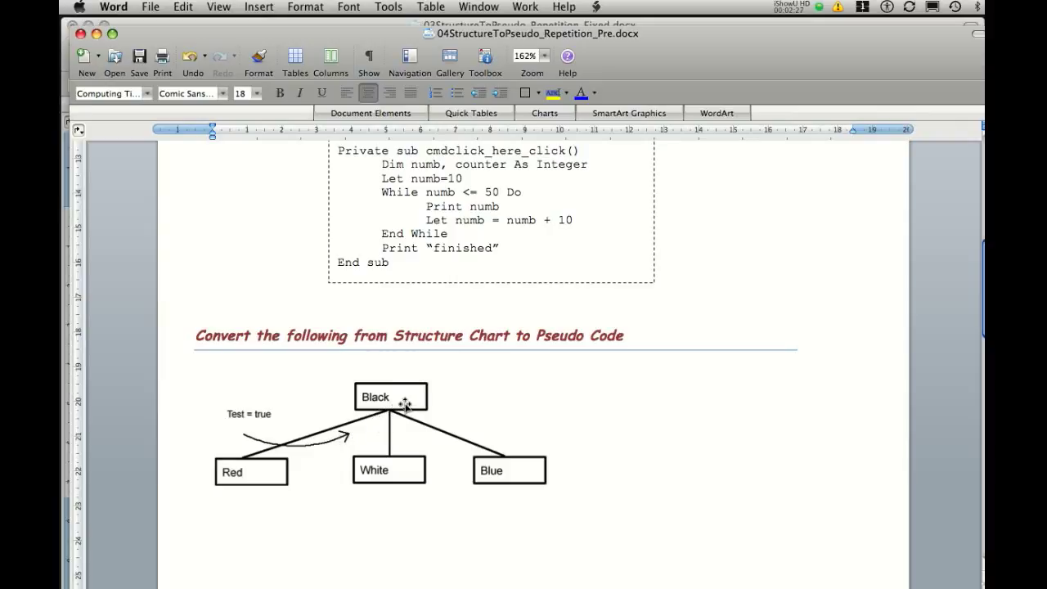
mouse_move(252, 426)
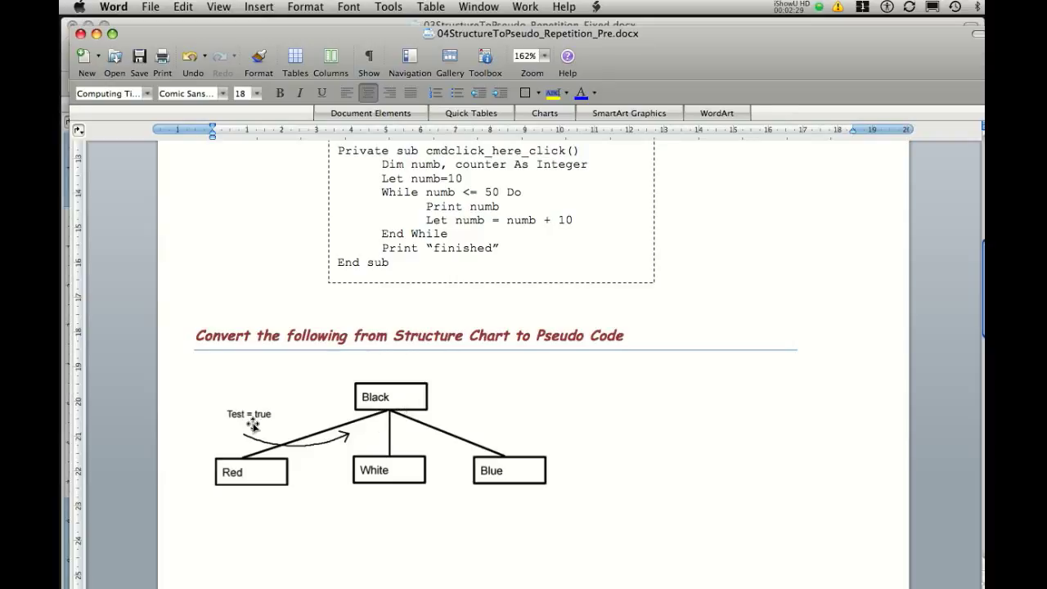
mouse_move(280, 450)
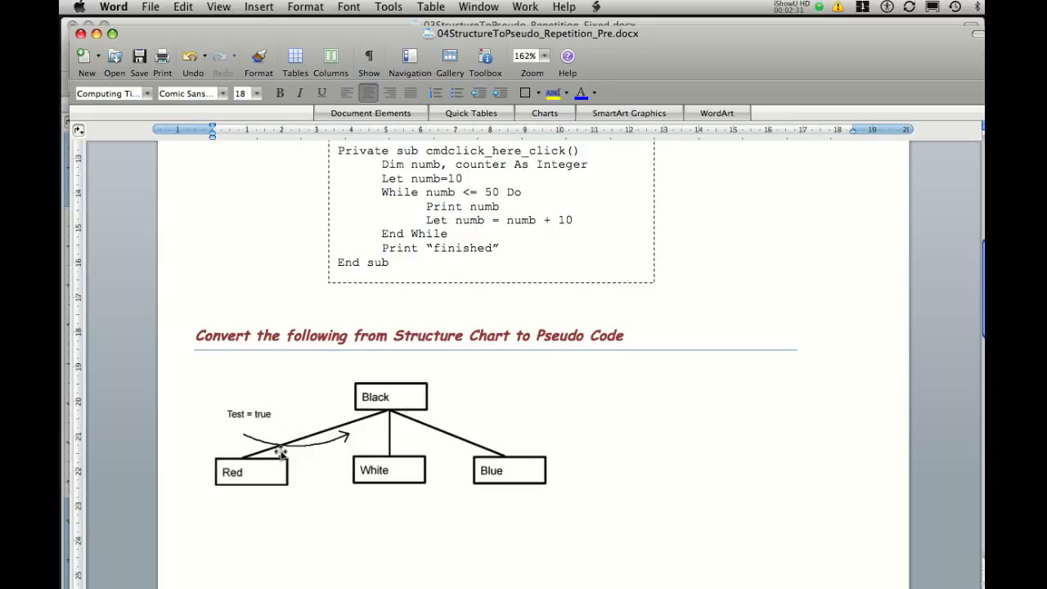
mouse_move(258, 431)
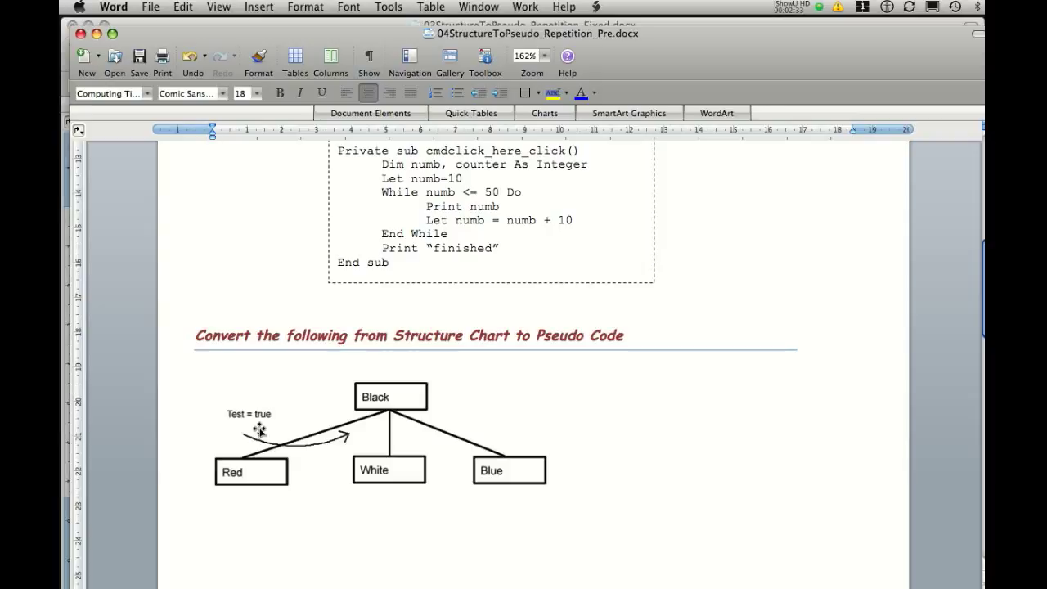
mouse_move(399, 470)
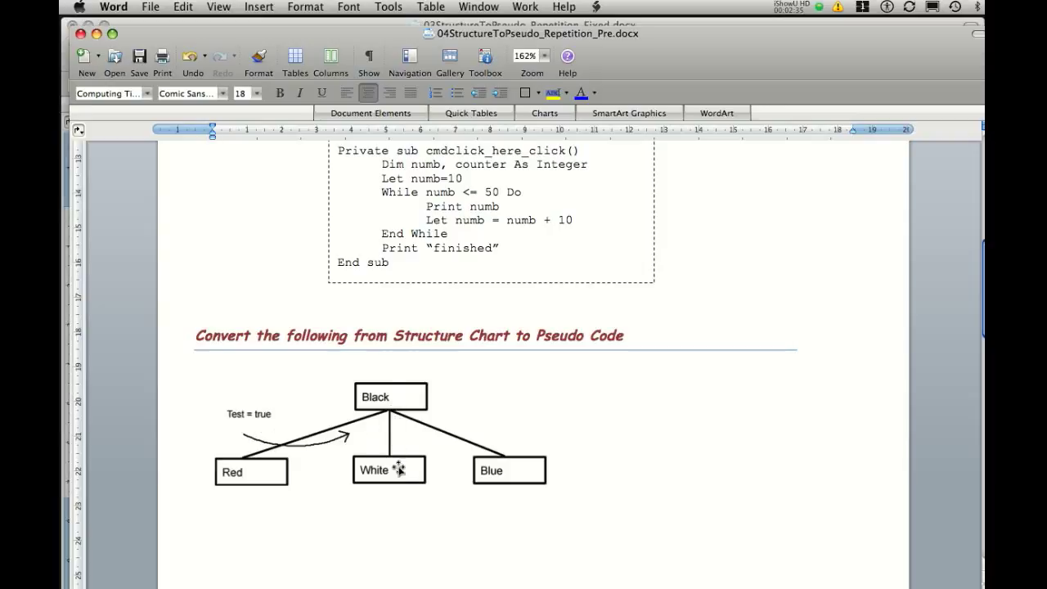
mouse_move(492, 487)
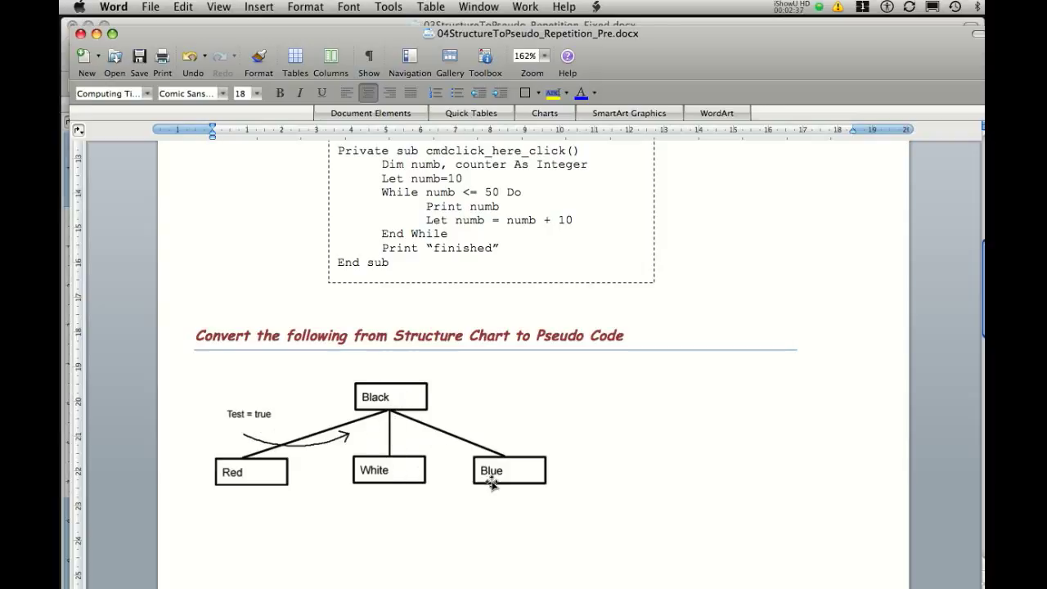
mouse_move(401, 411)
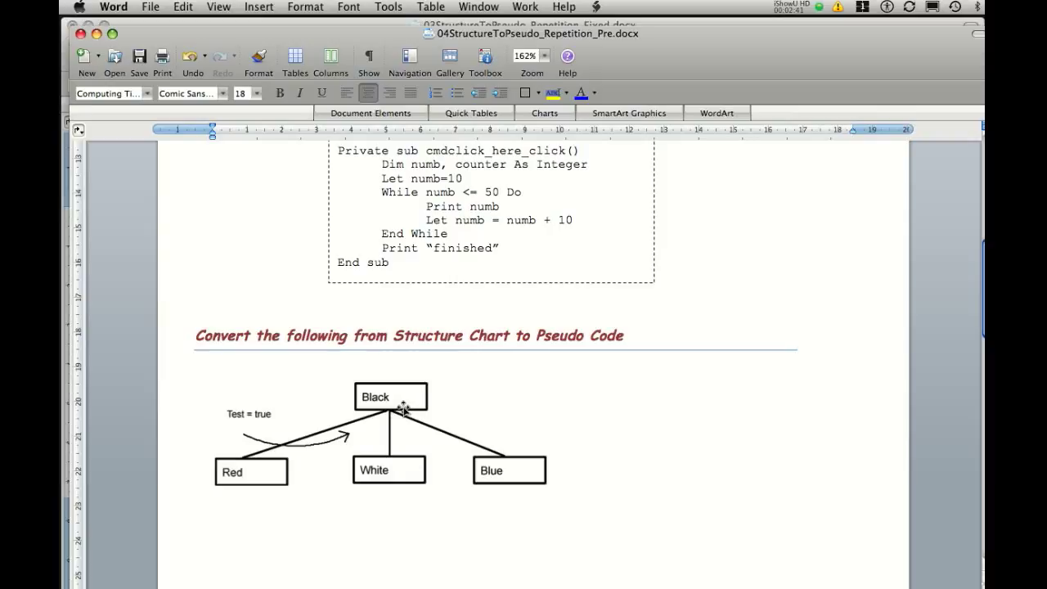
Step: Scroll down to the Hard Drive chart showing Sector's Max <> True loop over Error and Data Store
scroll(down, 3)
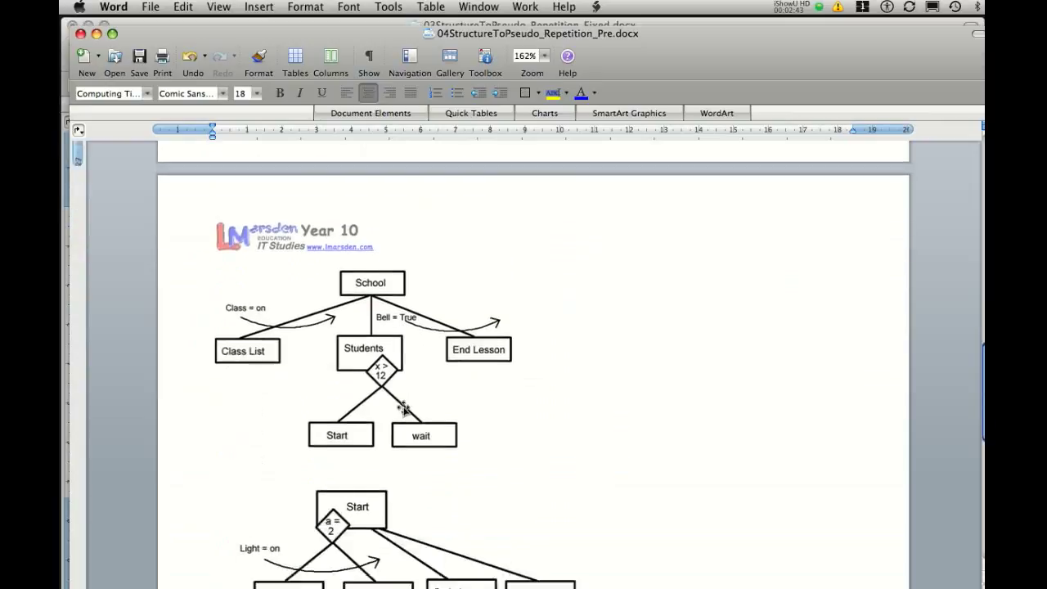
scroll(down, 3)
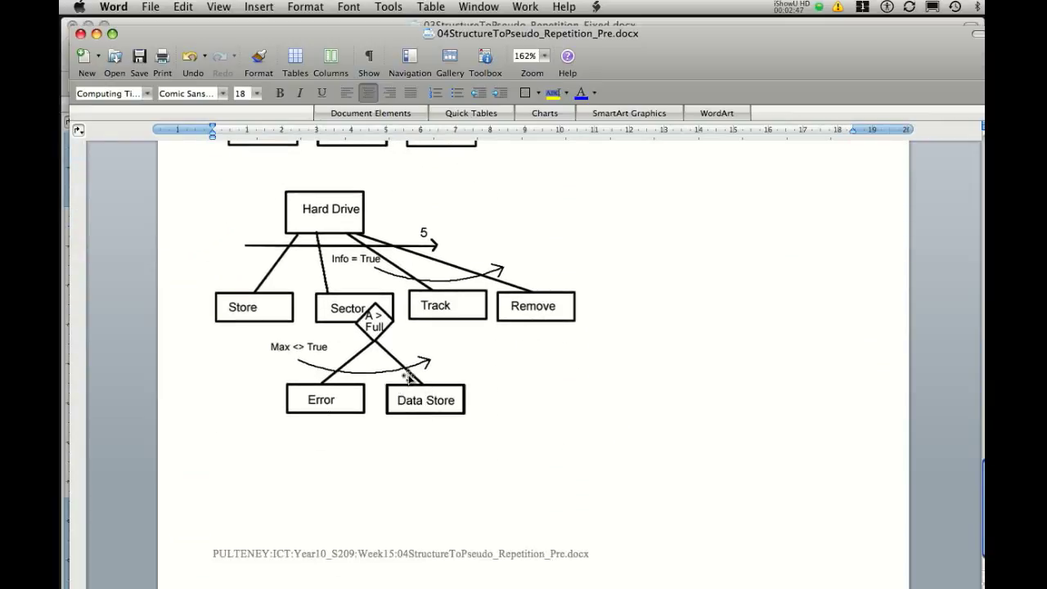
mouse_move(414, 365)
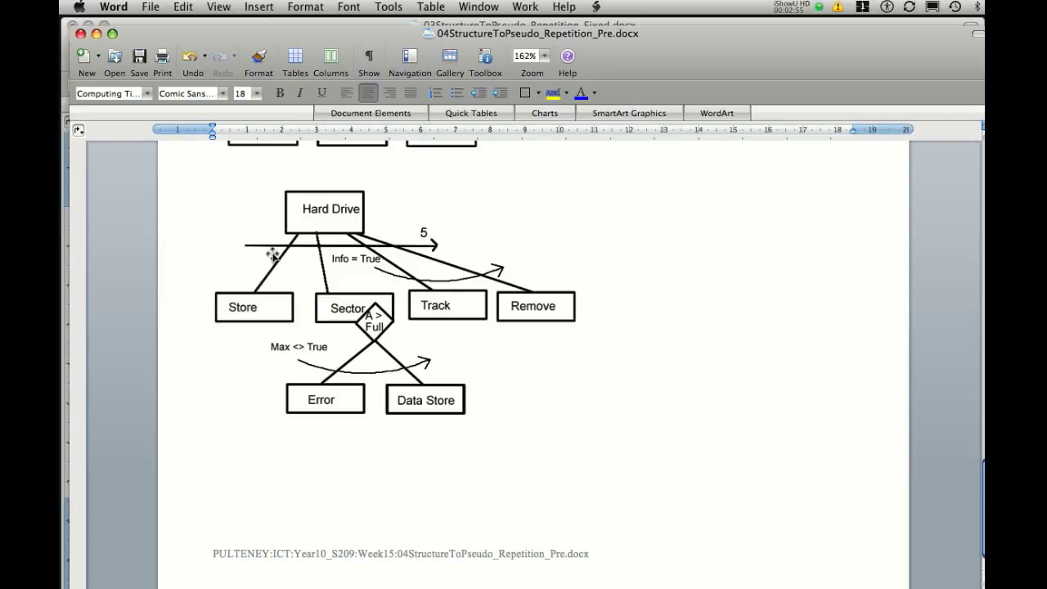
mouse_move(384, 276)
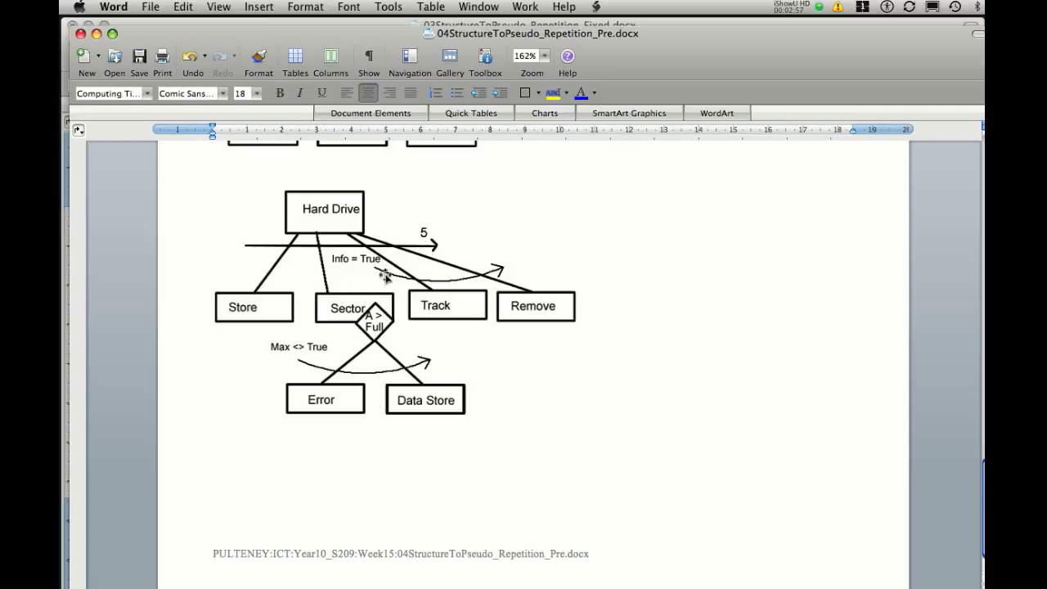
mouse_move(501, 264)
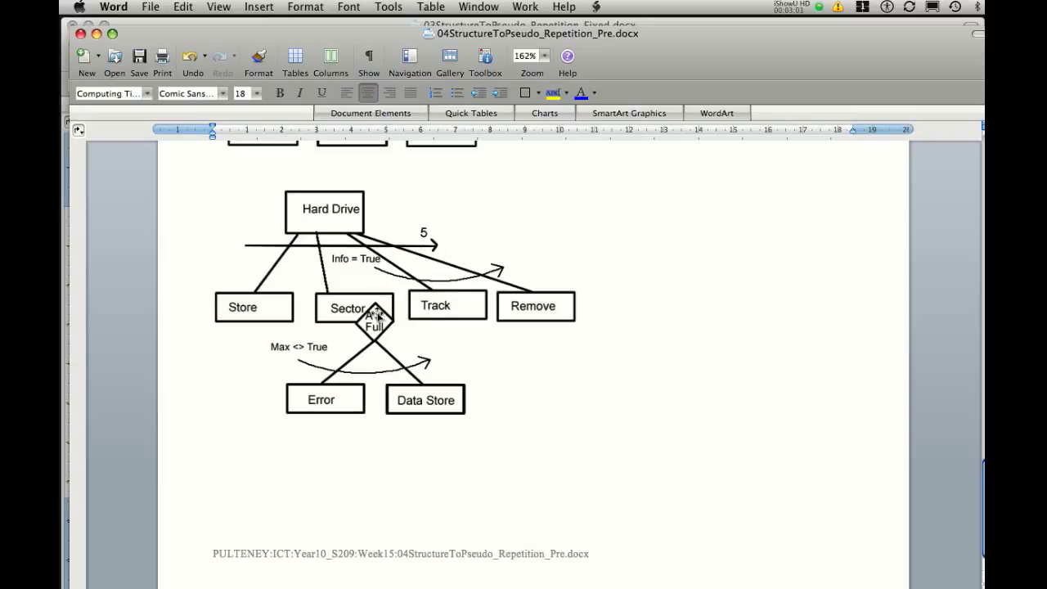
mouse_move(282, 357)
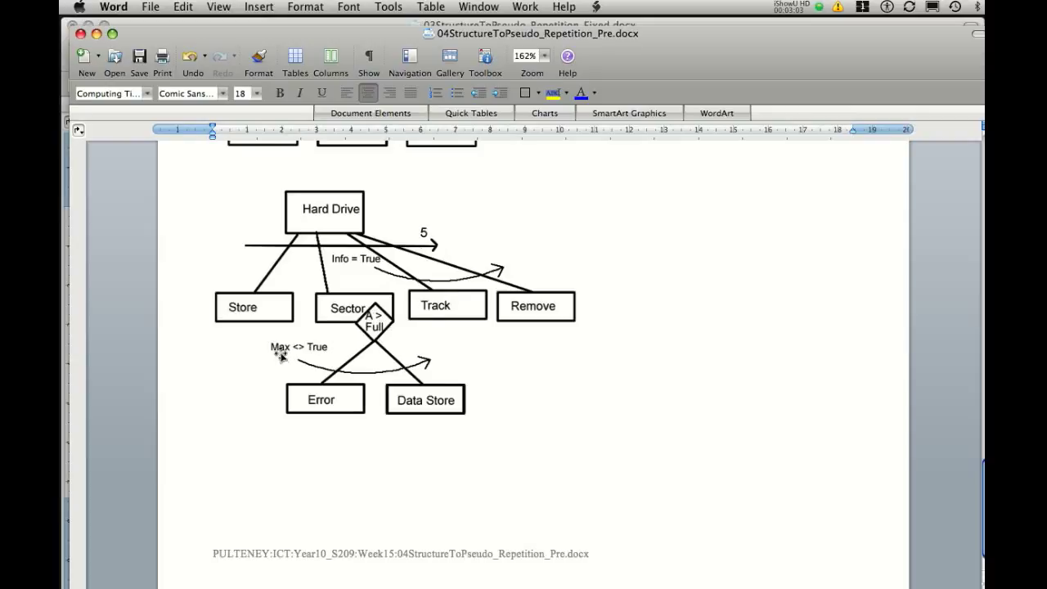
mouse_move(456, 365)
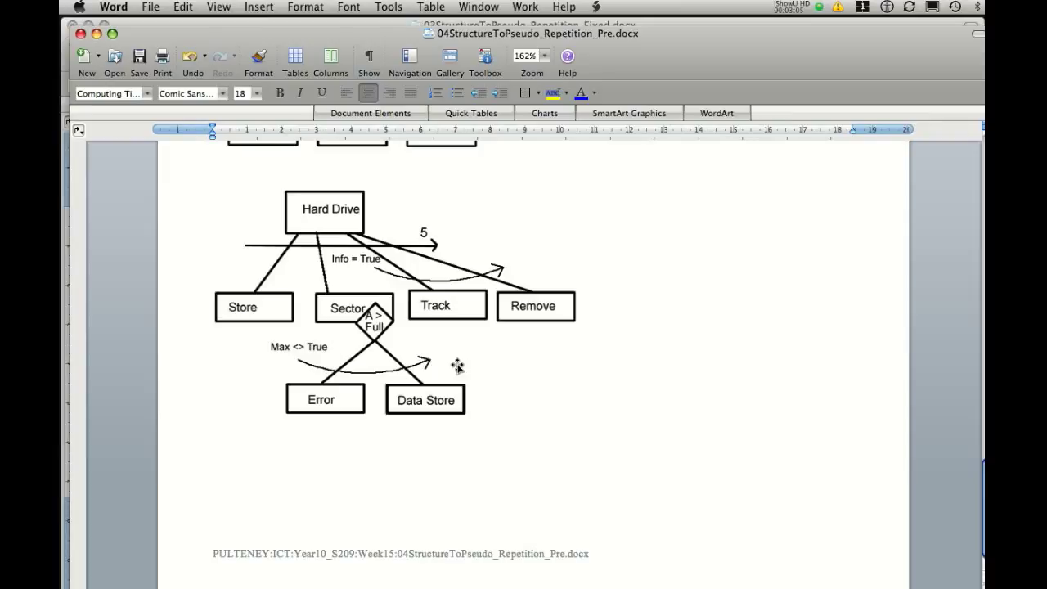
mouse_move(395, 273)
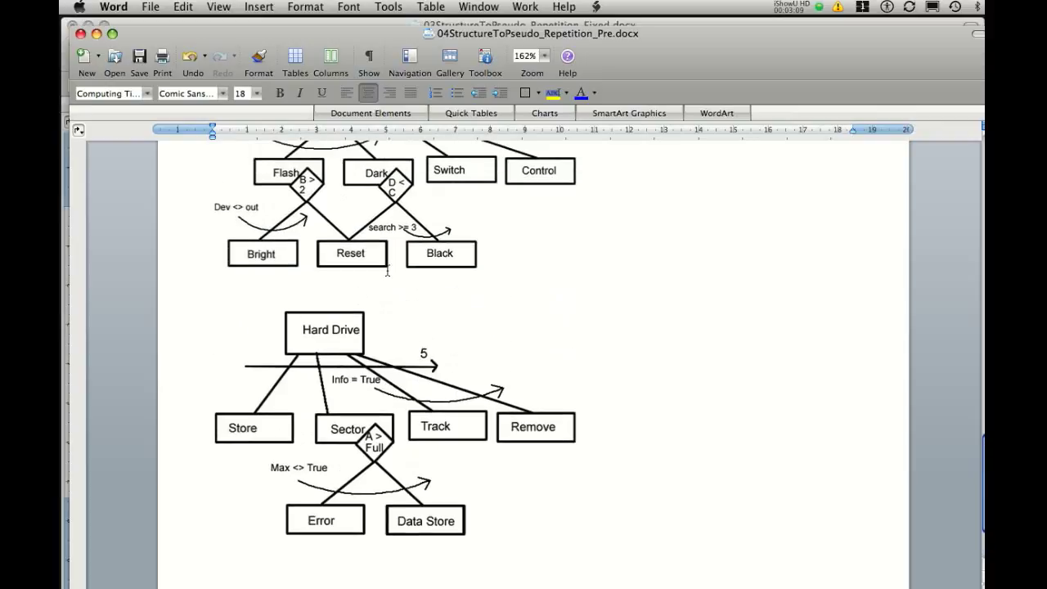
scroll(down, 3)
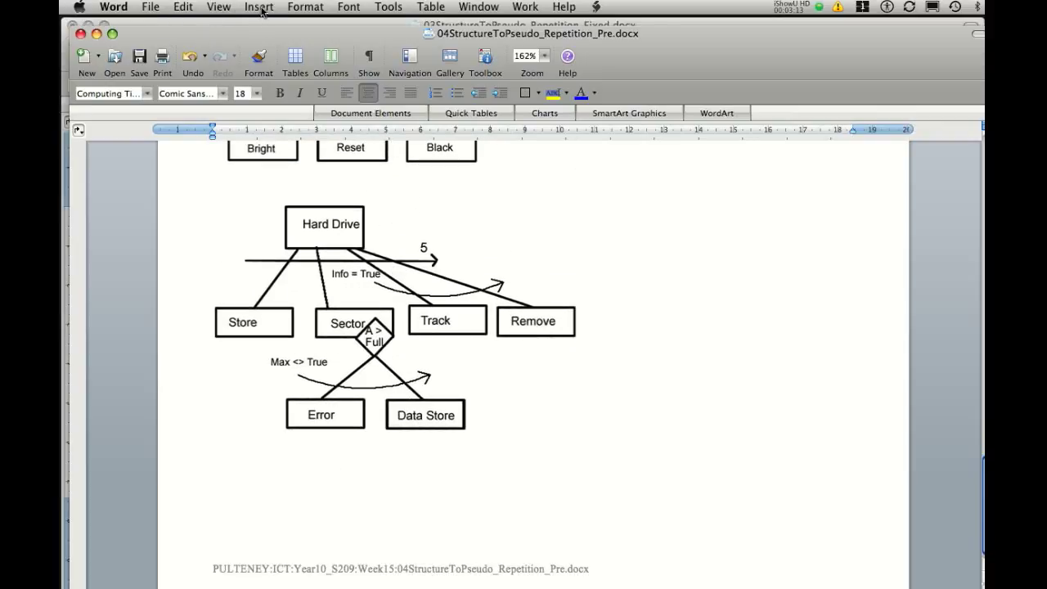
Step: Draw a text box right of the chart containing 'Begin Hard Drive' and 'End Hard Drive'
click(258, 7)
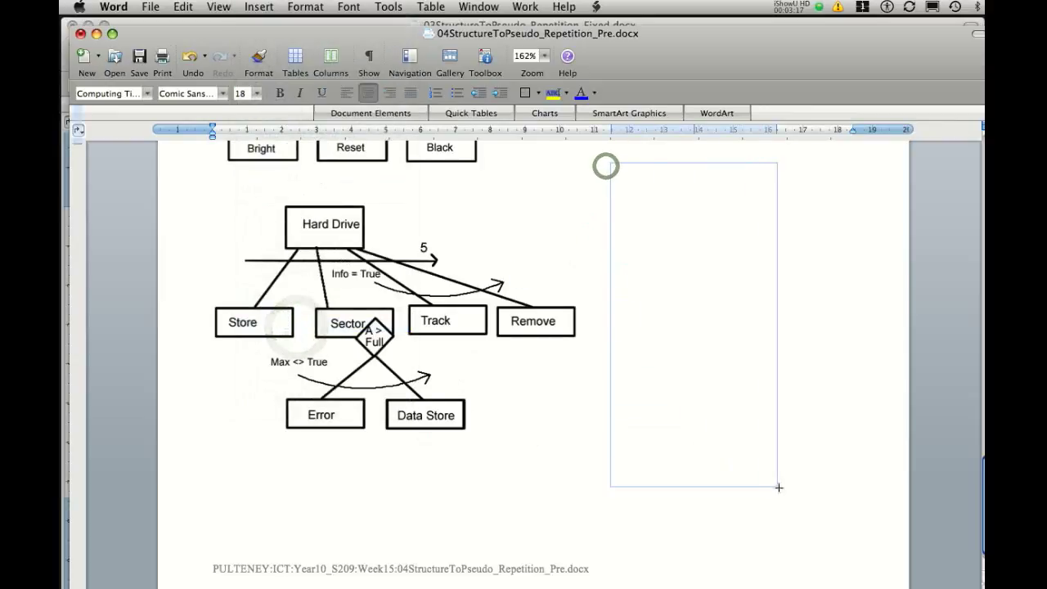
click(695, 327)
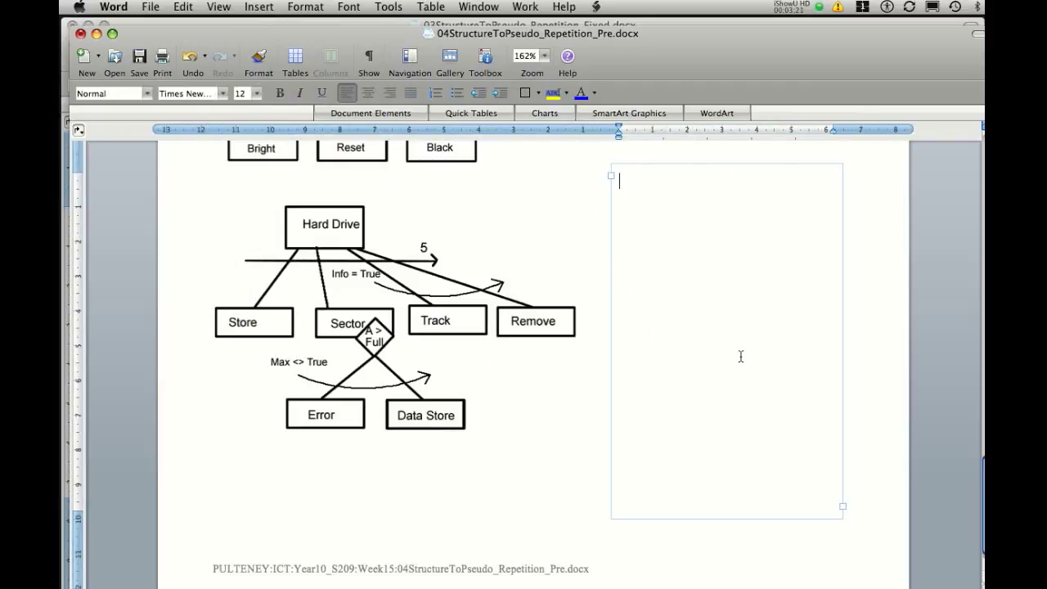
text(Begin)
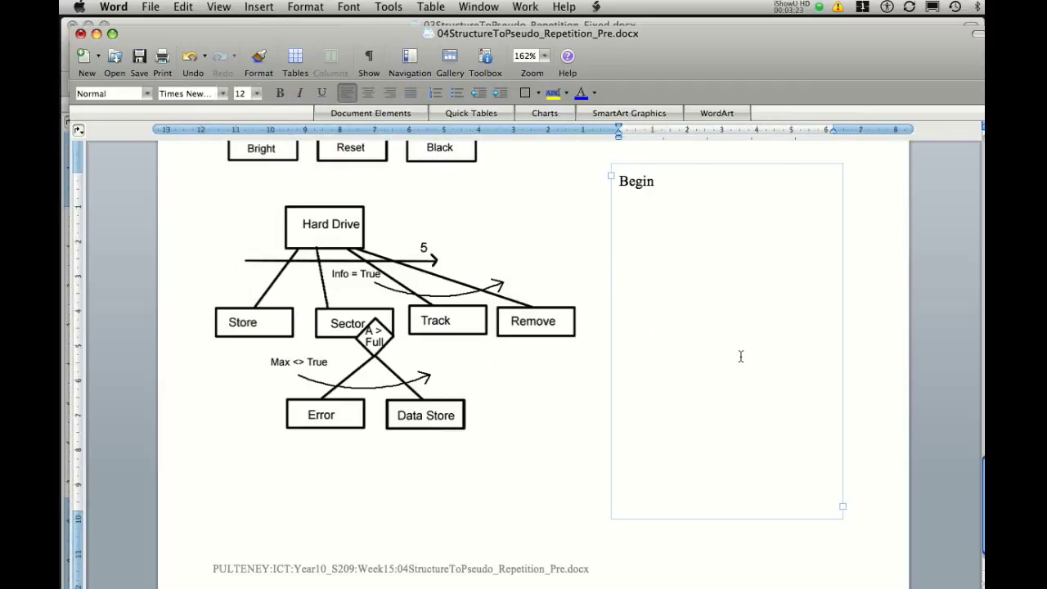
text(Hard)
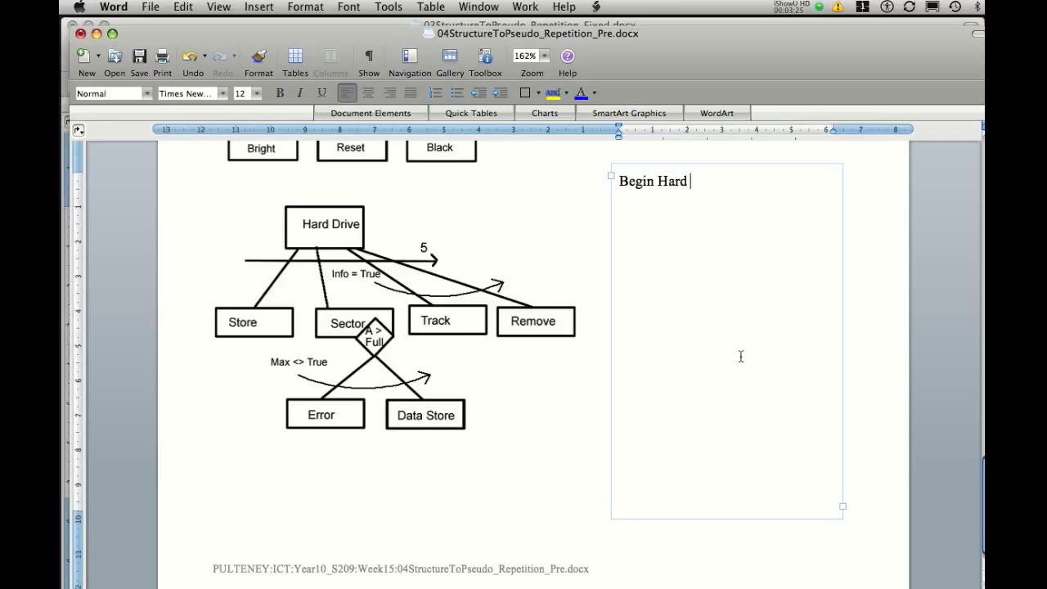
text(Drive)
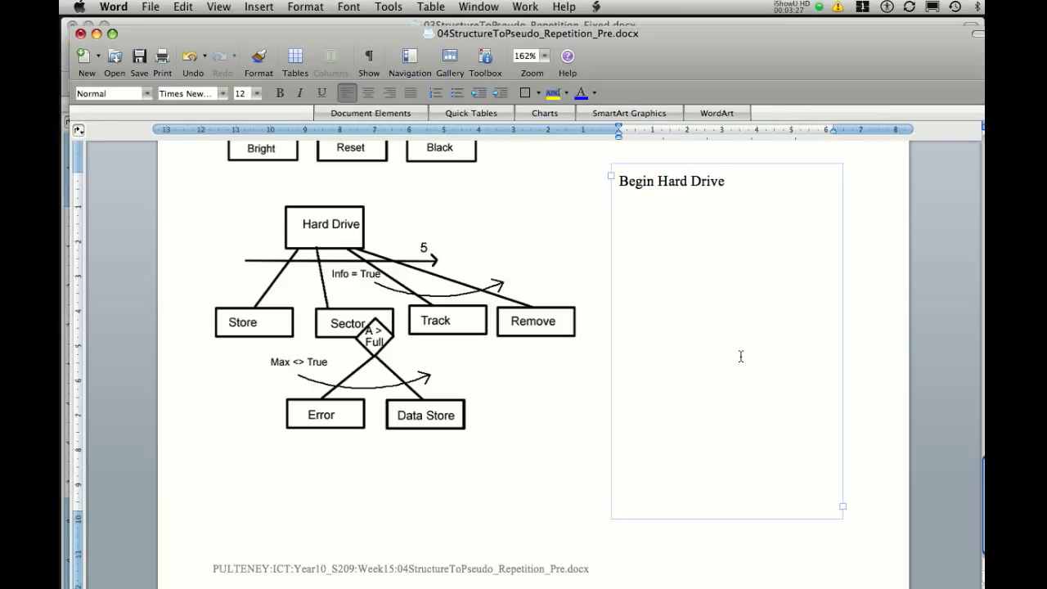
text(End)
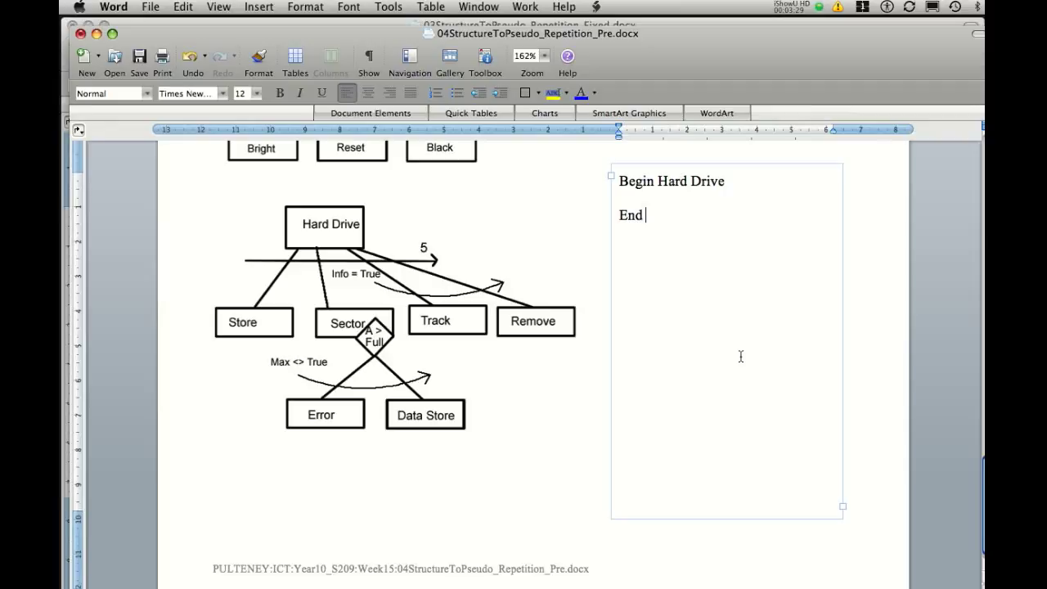
text(H)
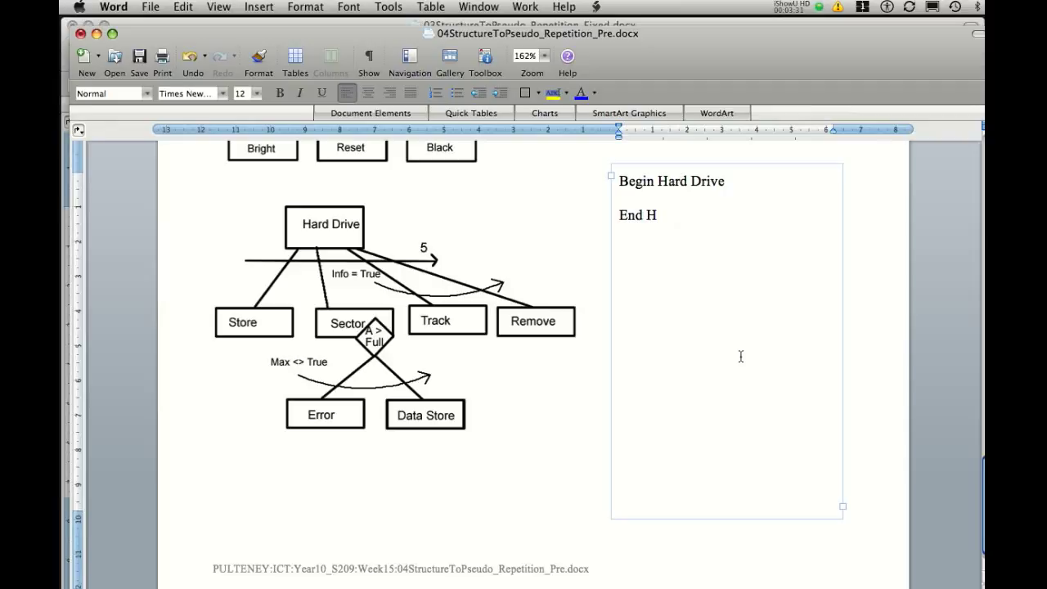
text(ard D)
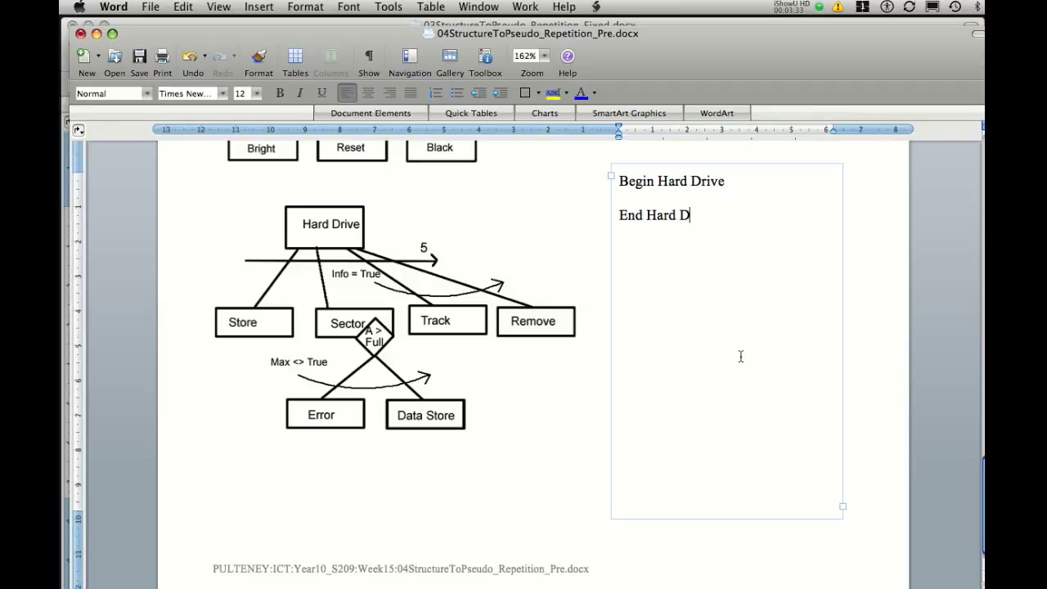
text(rive)
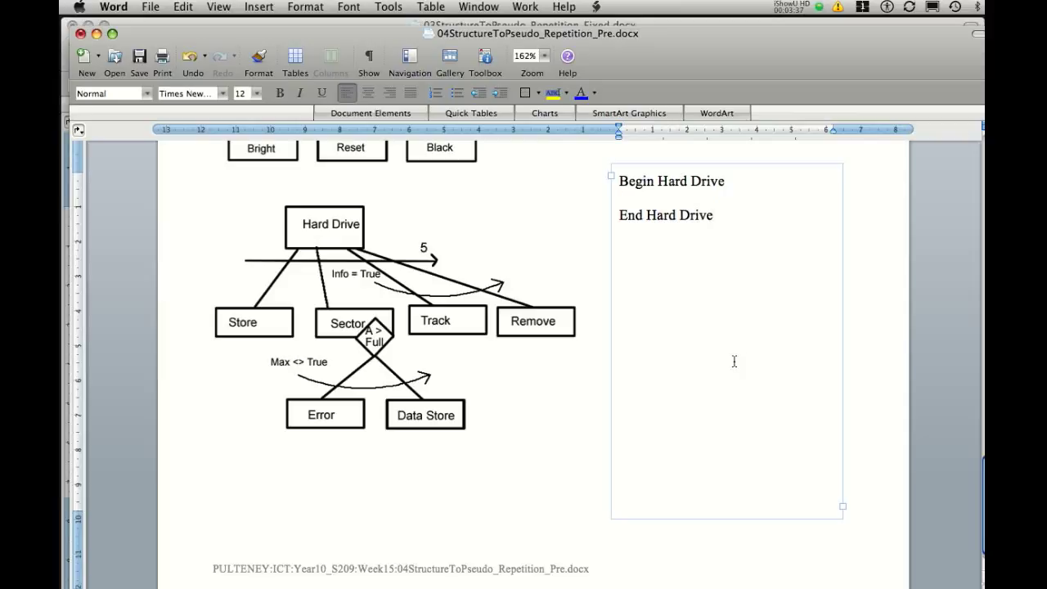
mouse_move(252, 260)
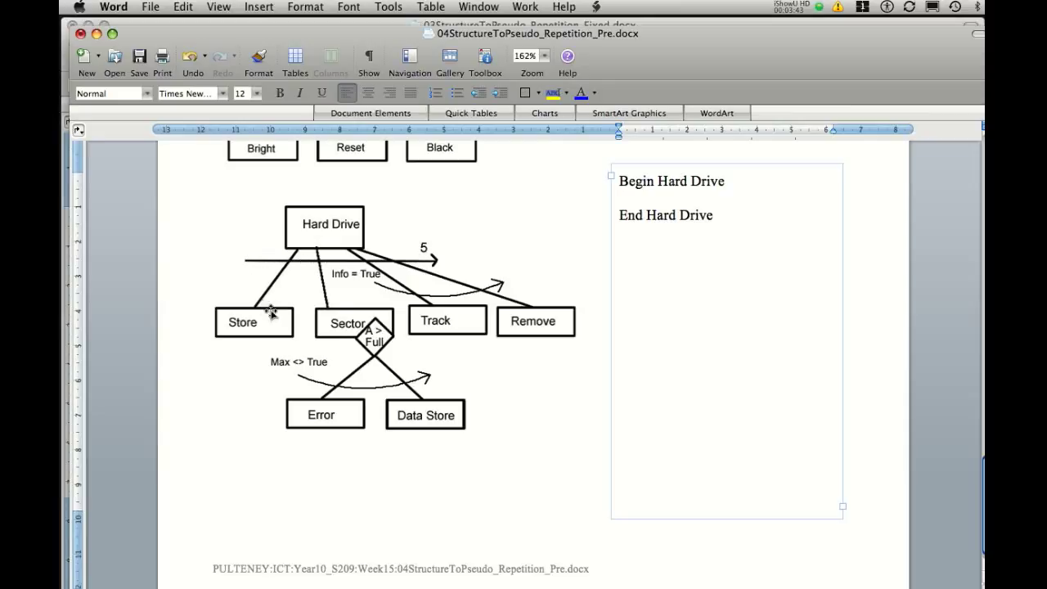
mouse_move(336, 248)
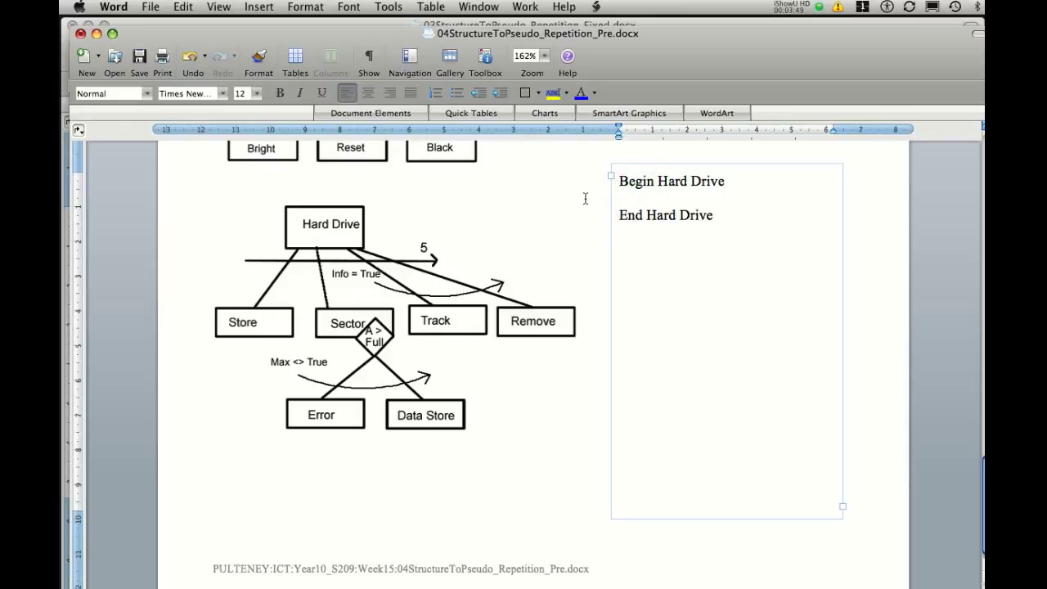
Step: Add a FOR 5 TIMES DO loop over Store, Sector, Track, Remove, closed by End For
text(FOR)
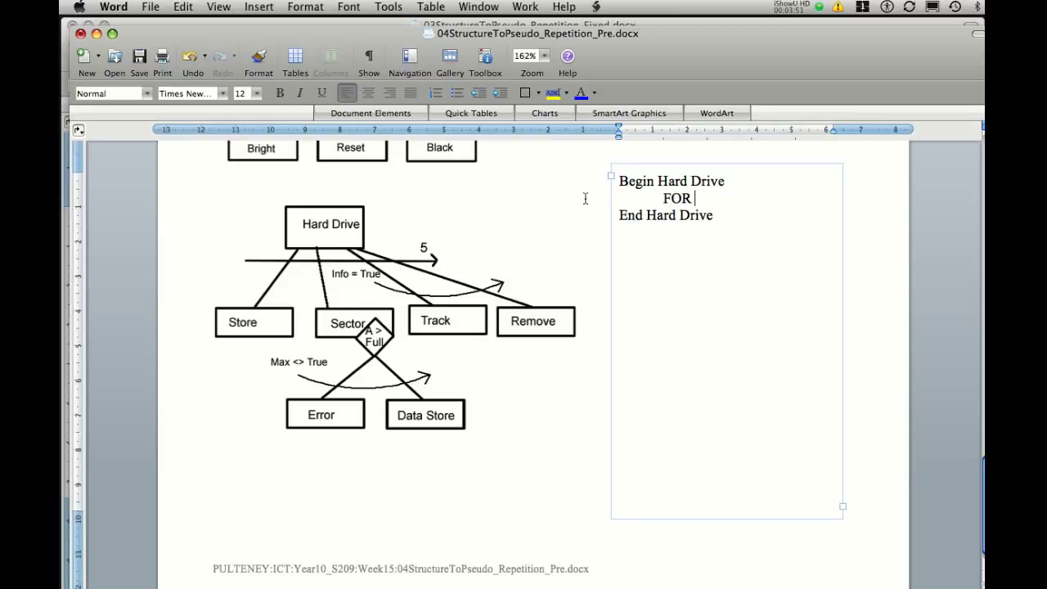
text(5 TIMES)
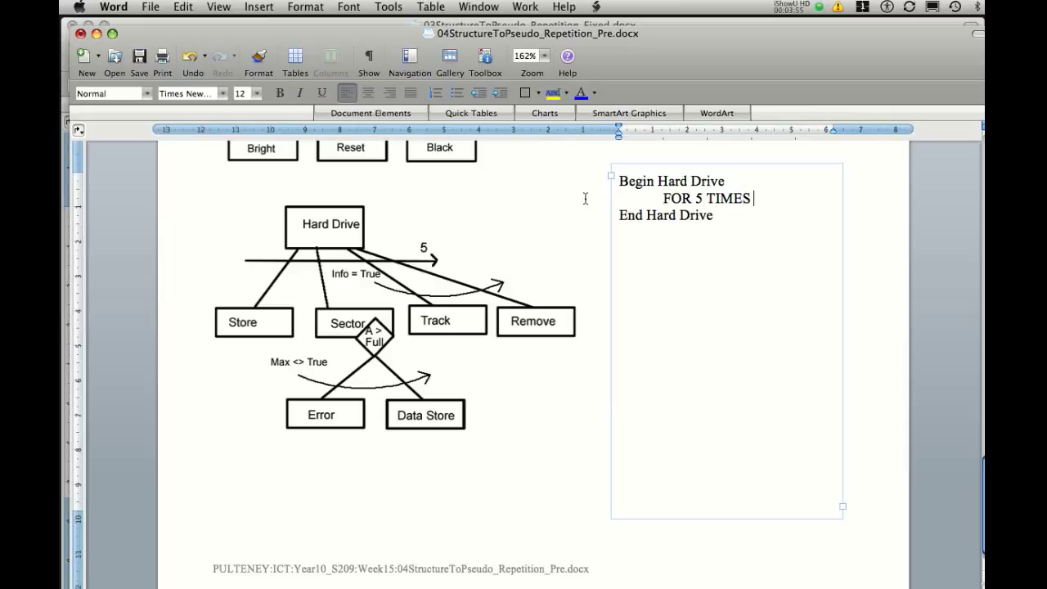
text(DO)
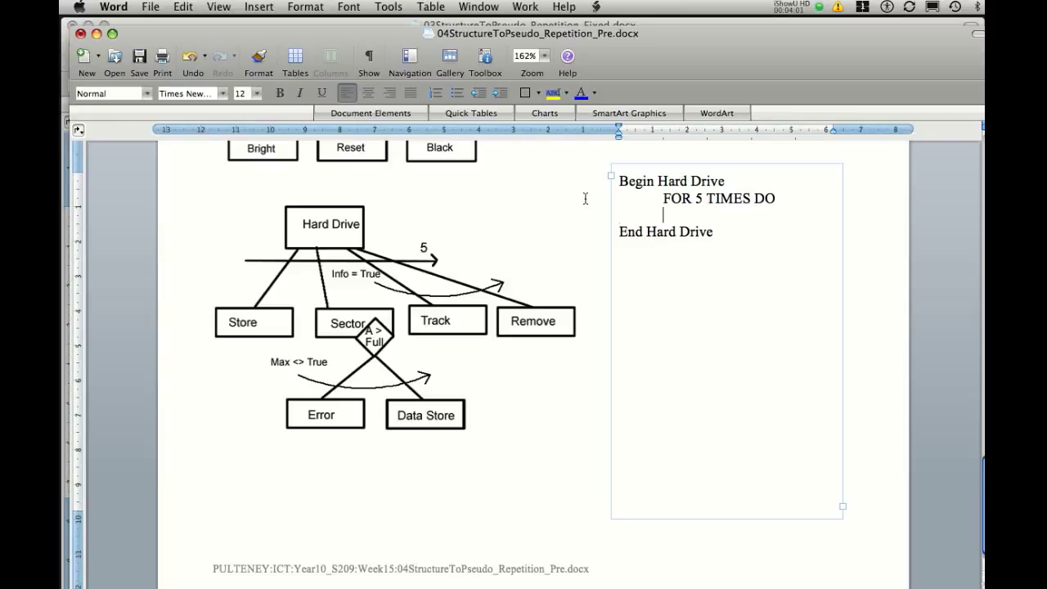
text(Store)
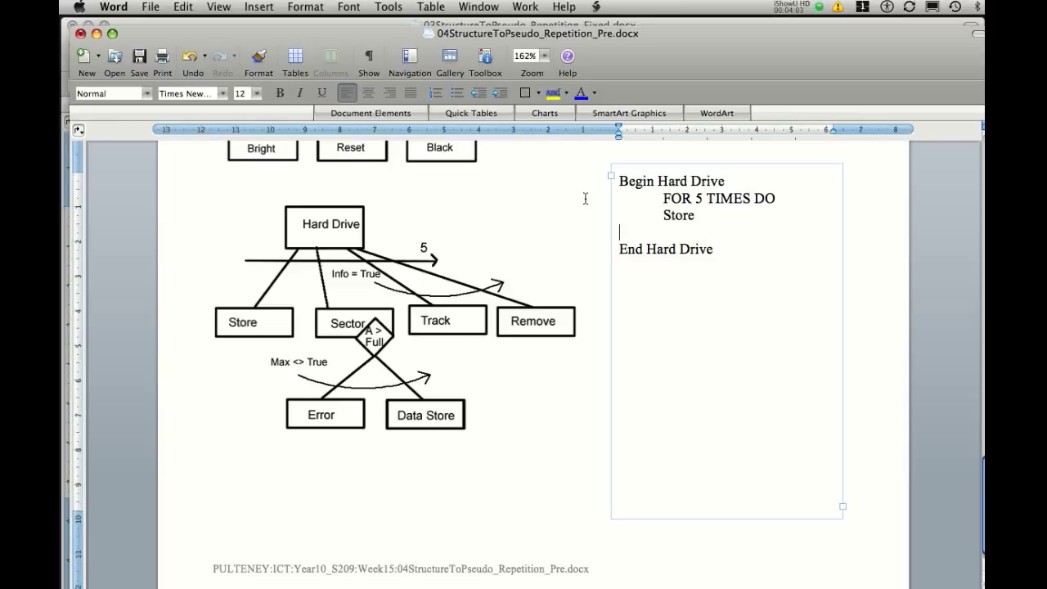
text(Sector)
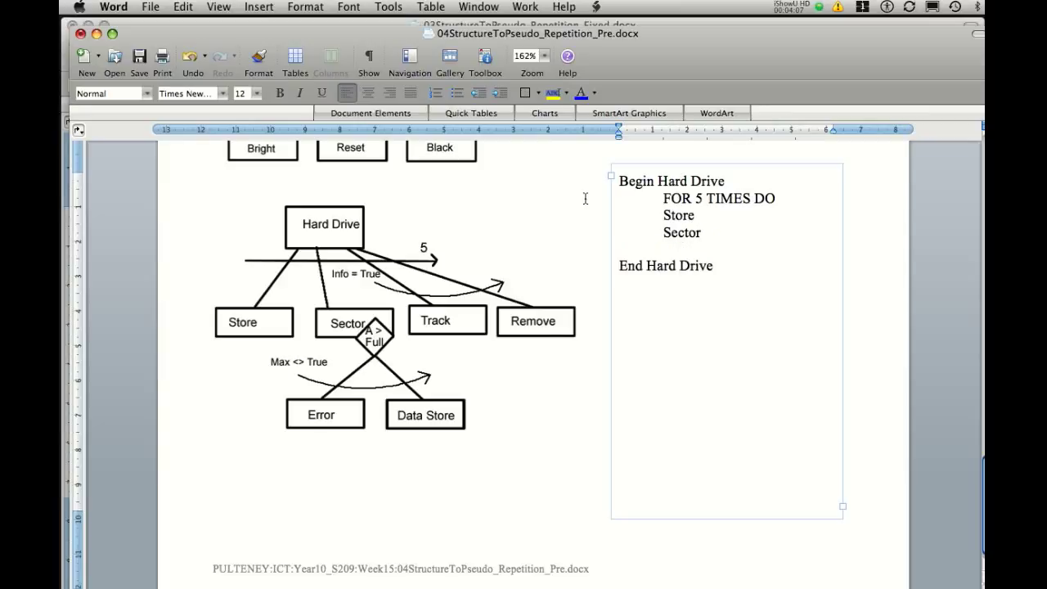
text(Track)
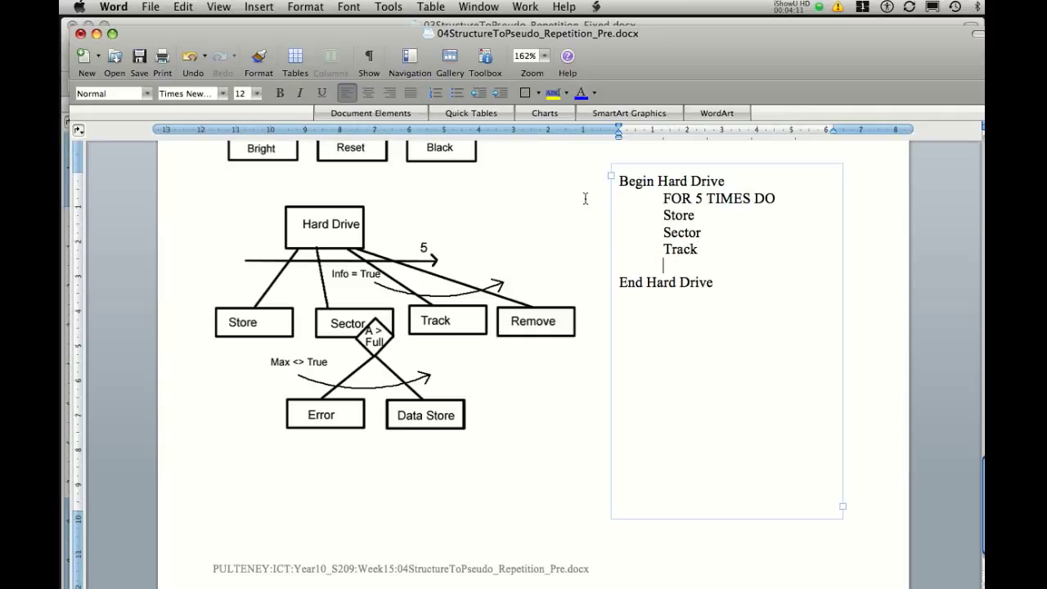
text(Remove)
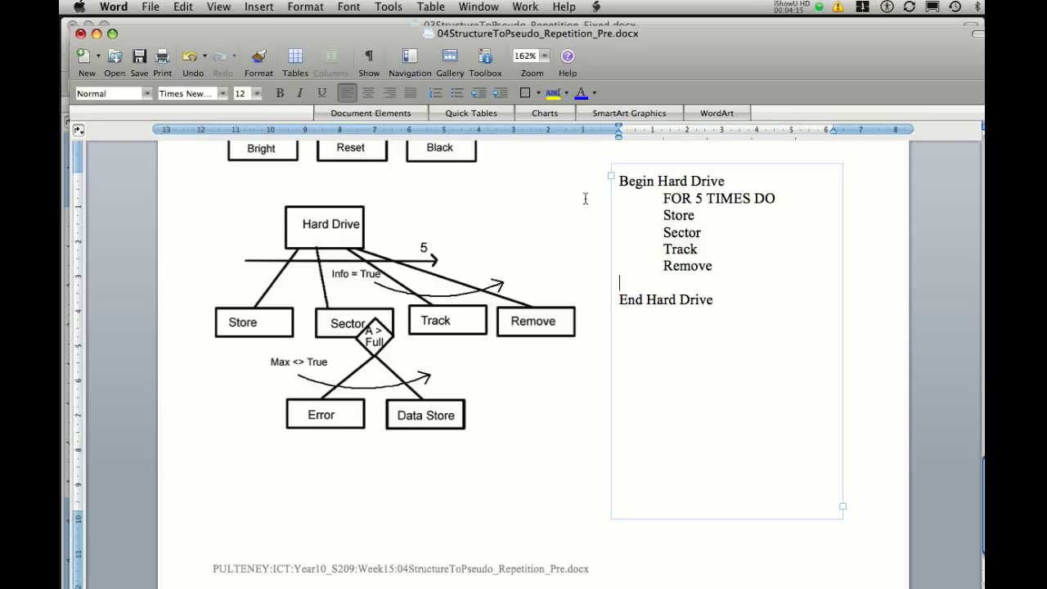
text(End)
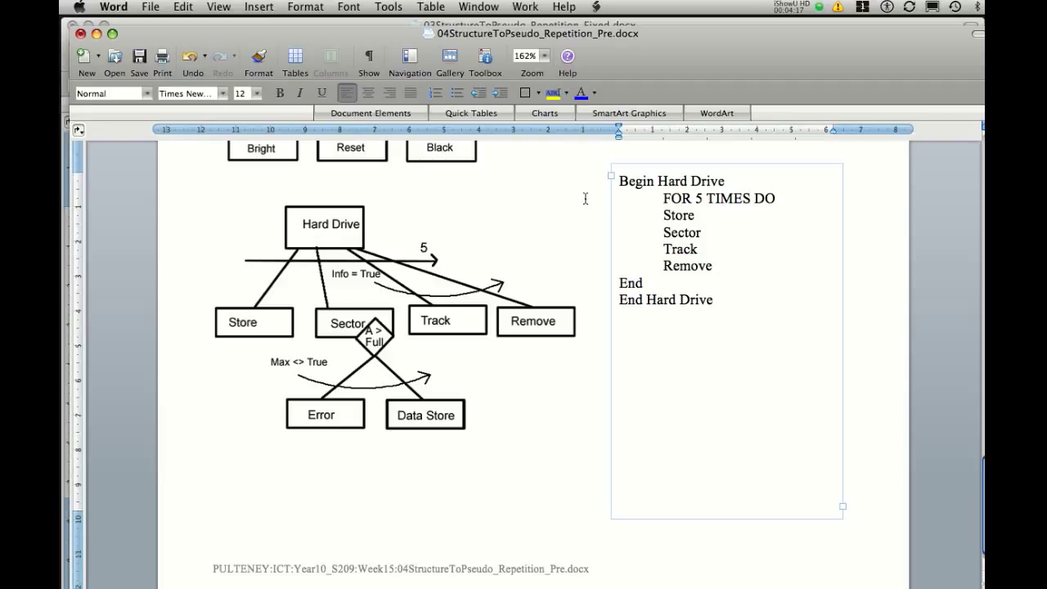
text(For)
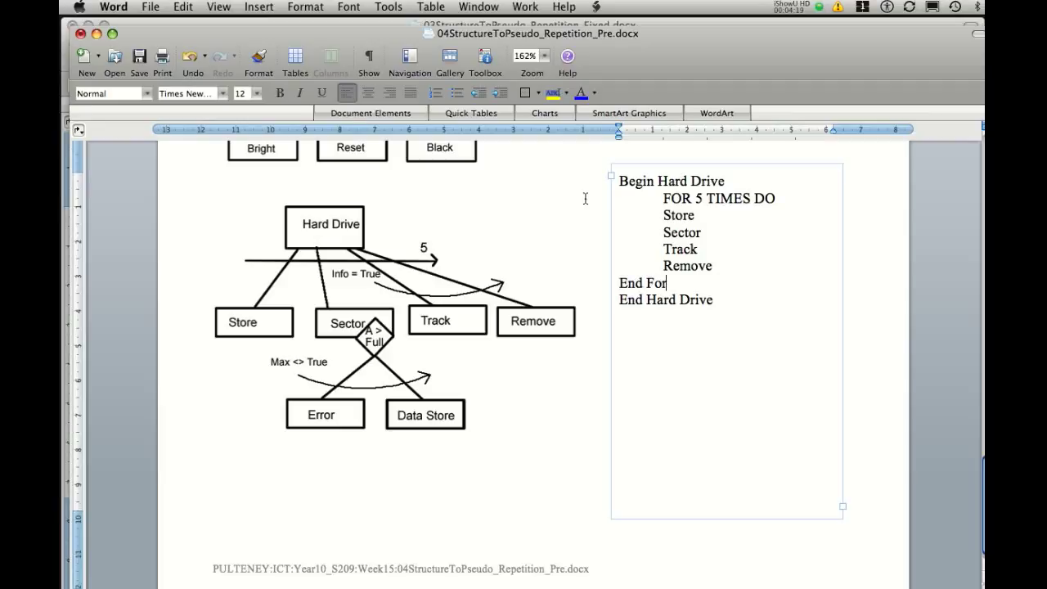
Step: Indent the four modules under FOR 5 TIMES DO and align End For beneath FOR
drag(663, 215, 717, 266)
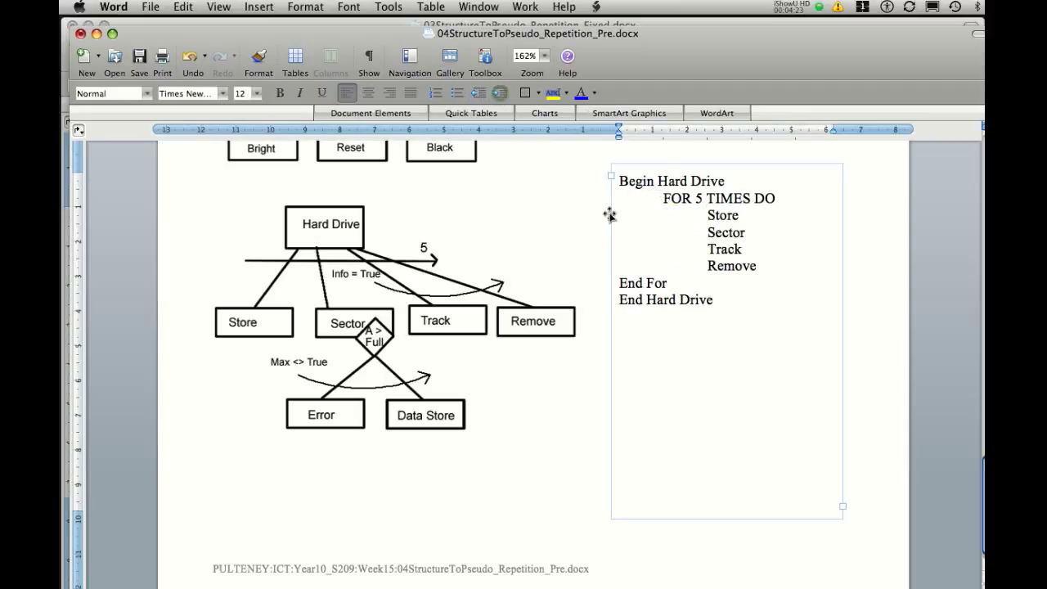
double_click(642, 282)
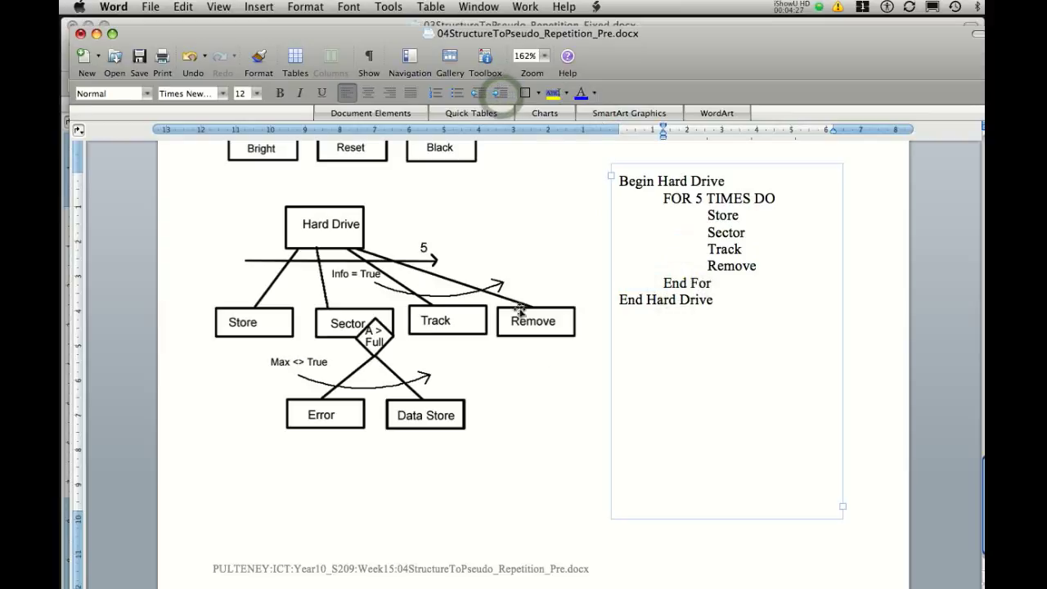
double_click(686, 282)
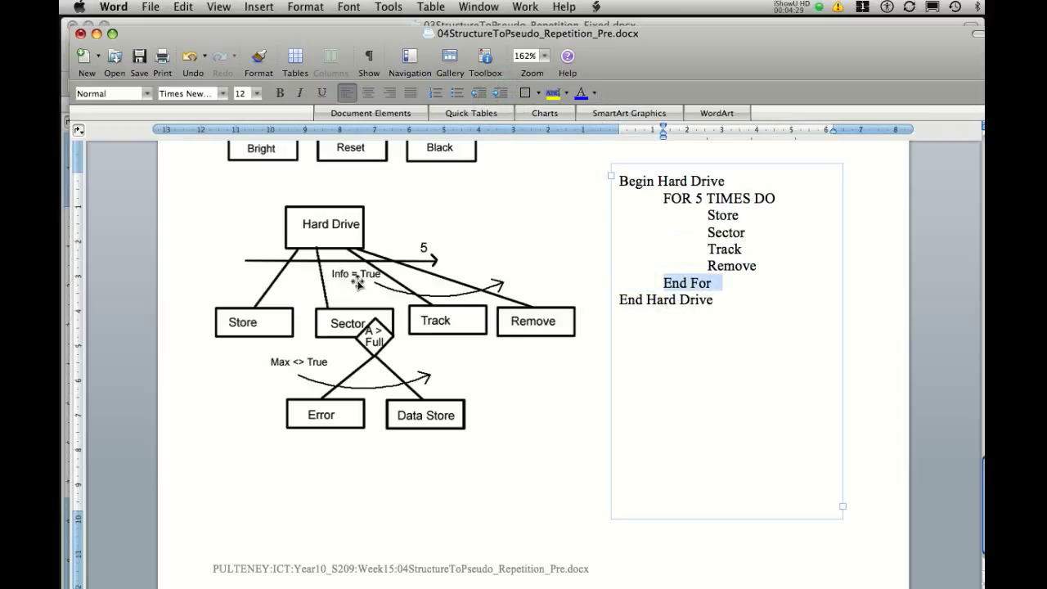
mouse_move(353, 273)
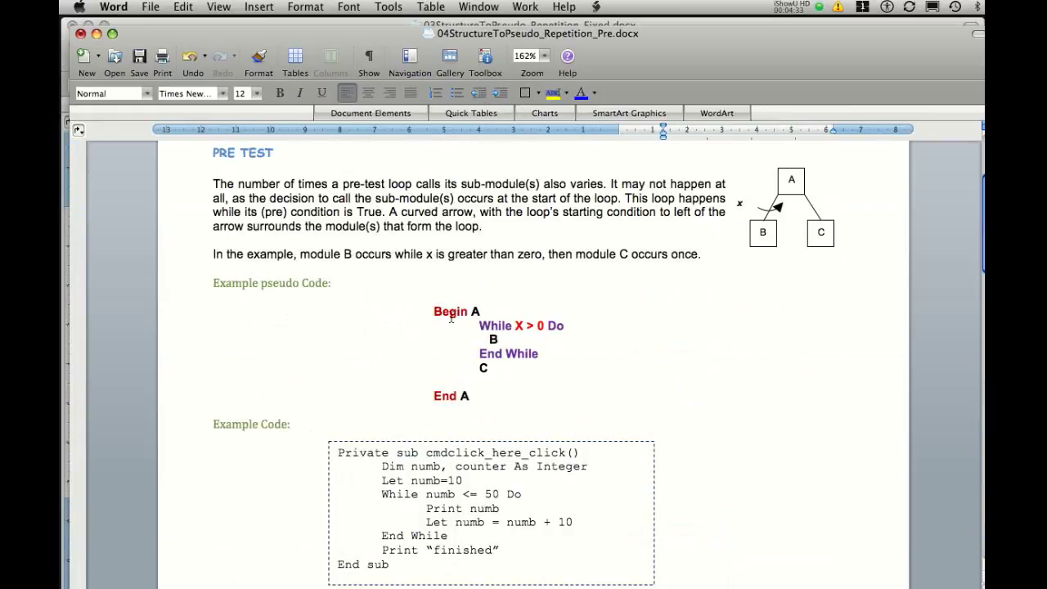
scroll(down, 3)
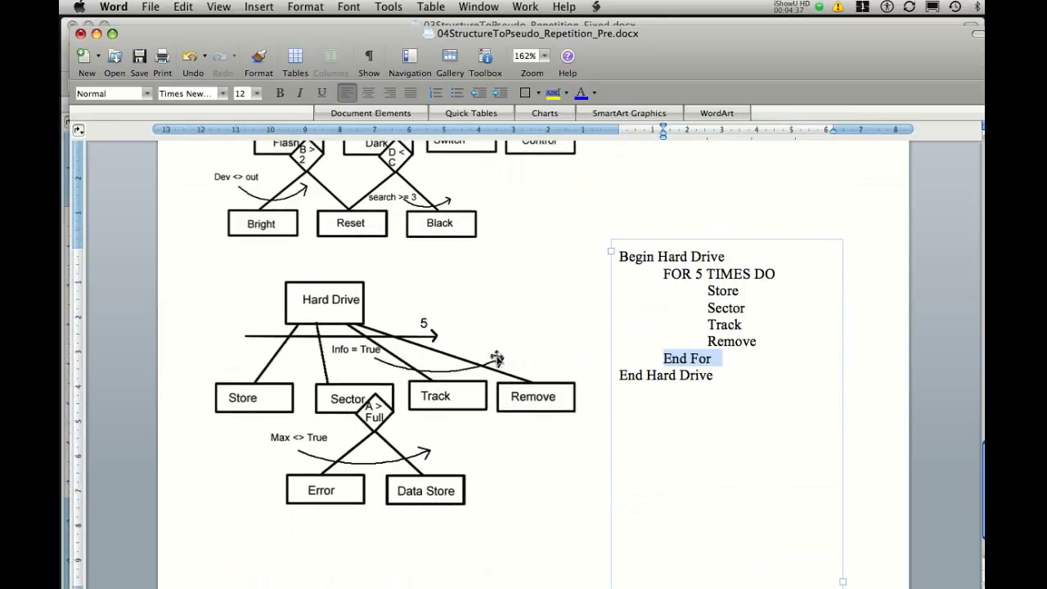
mouse_move(450, 365)
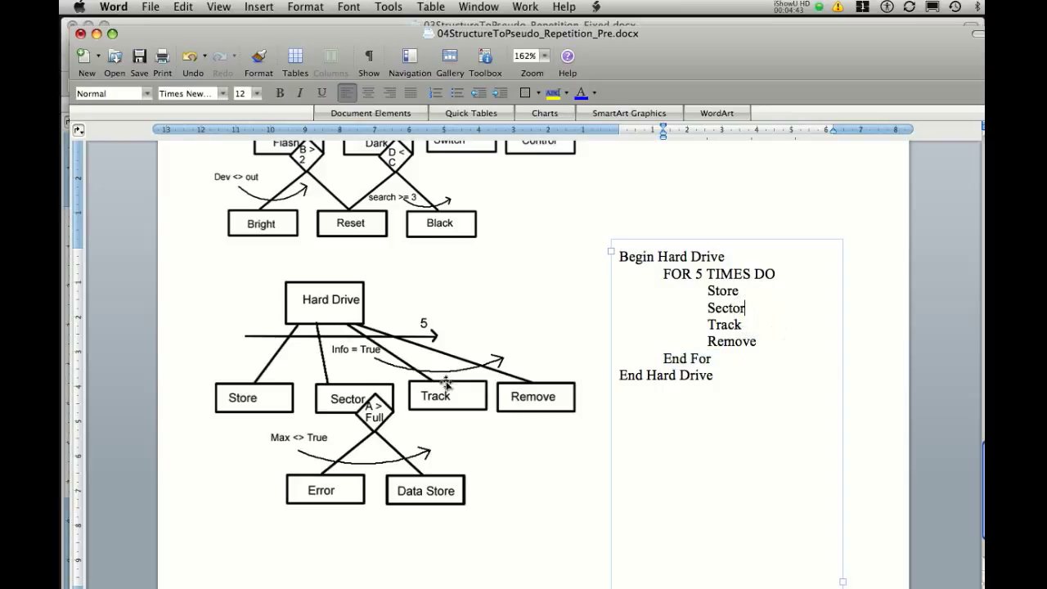
mouse_move(754, 314)
text(Whi)
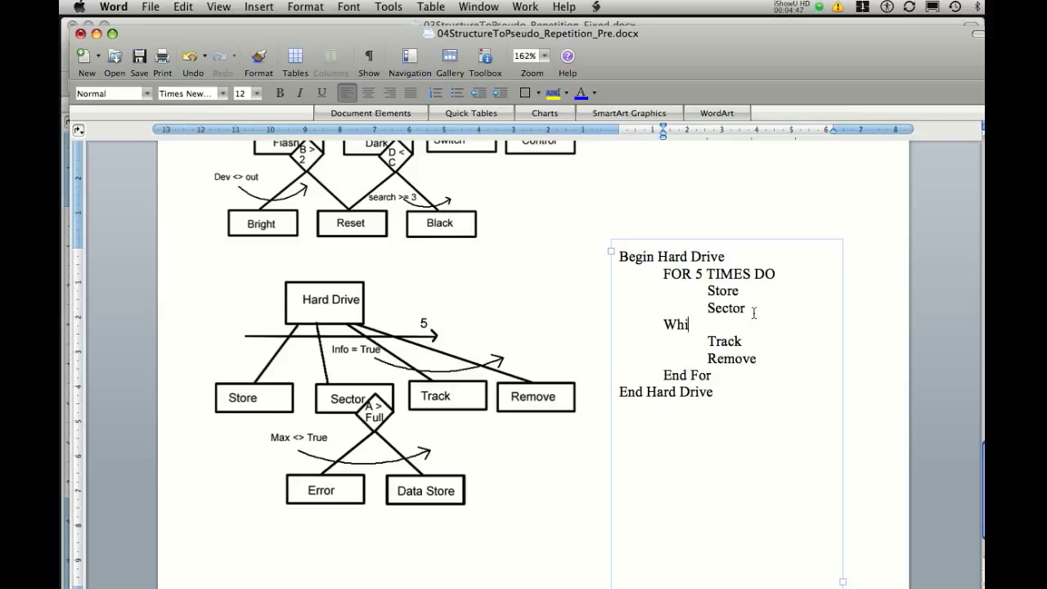
Step: Wrap Track and Remove in a 'While info = true' loop closed by End While
text(le info -)
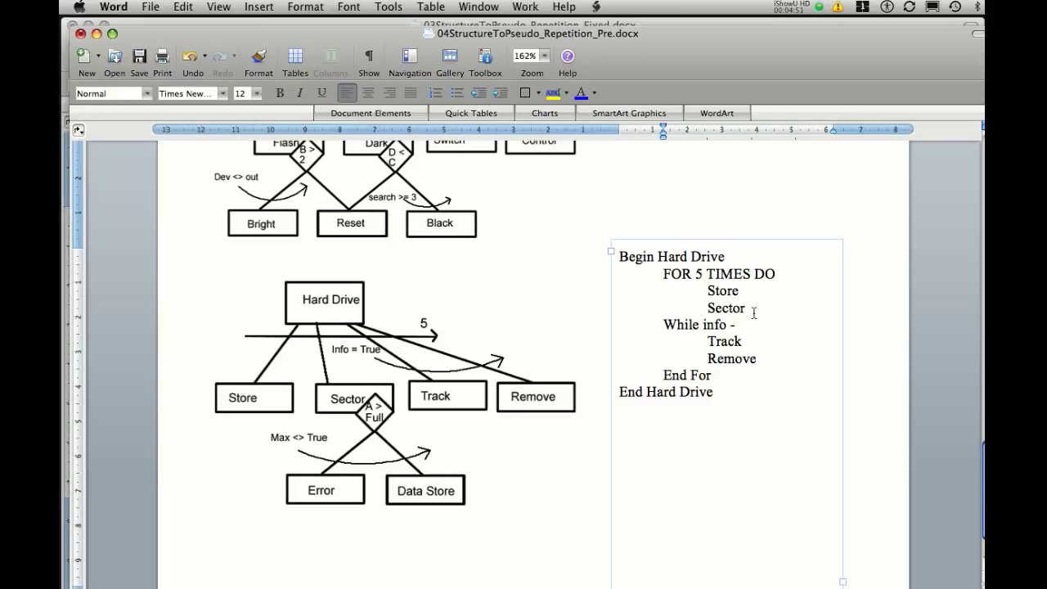
text(=)
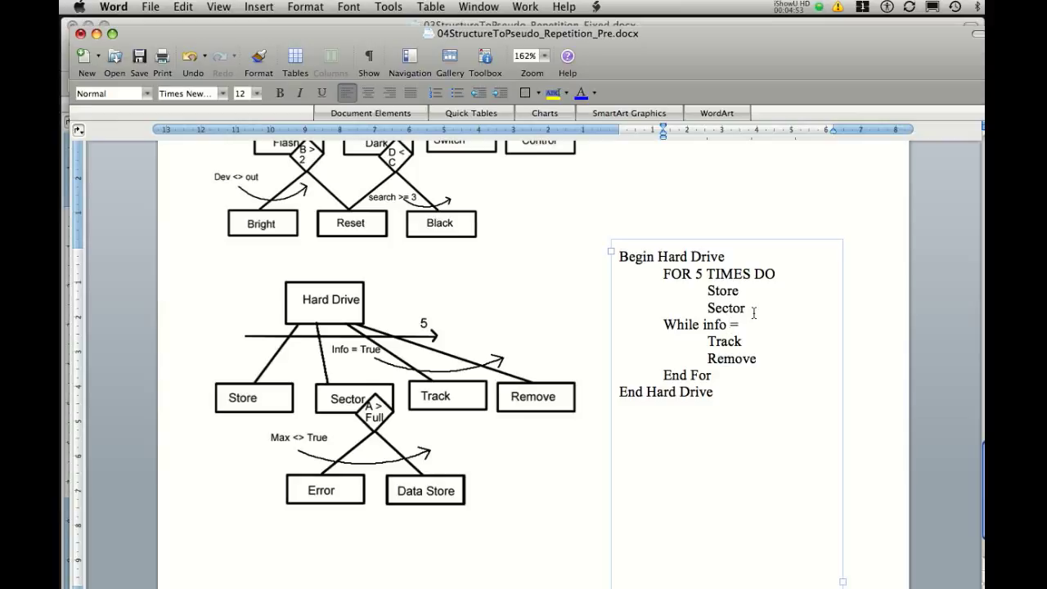
text(true)
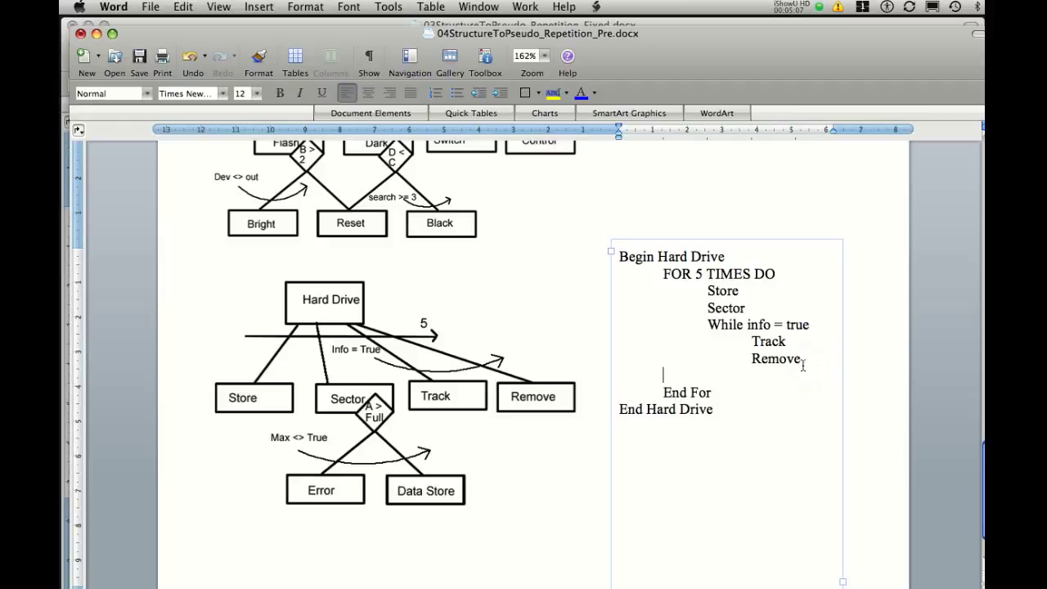
text(End While)
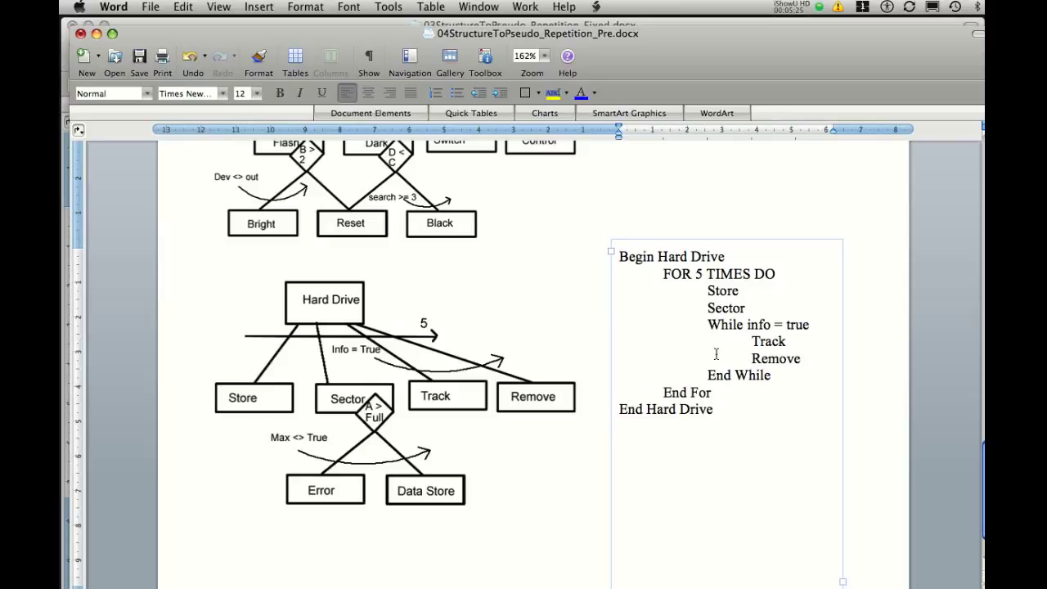
mouse_move(728, 350)
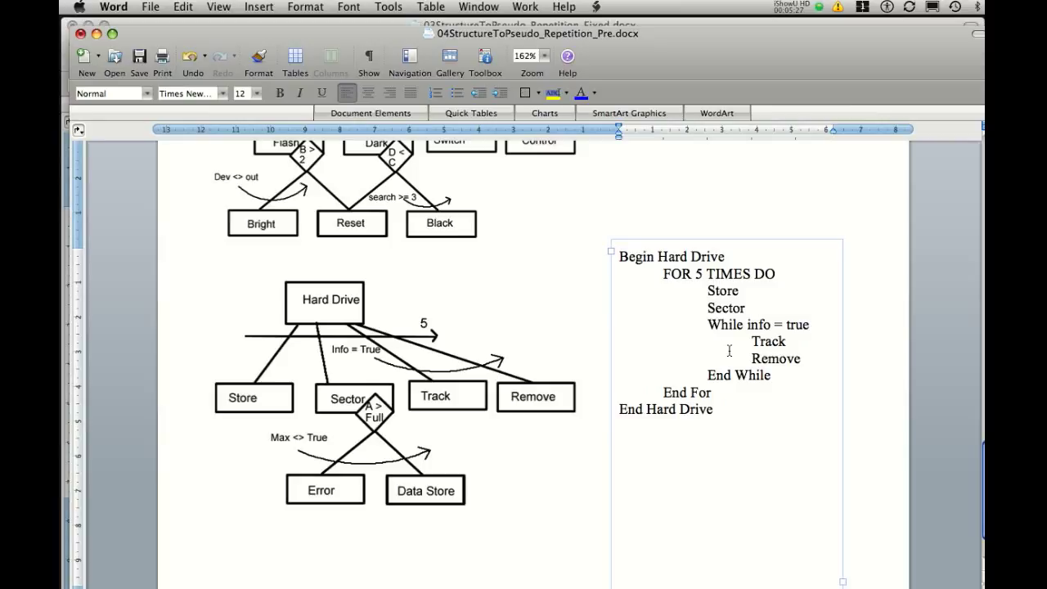
mouse_move(747, 324)
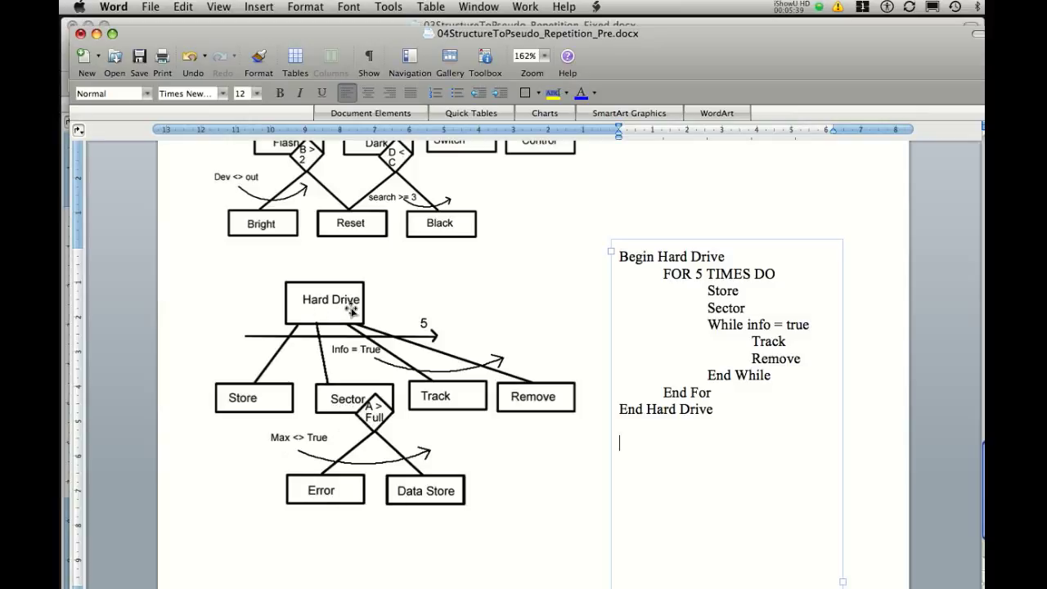
mouse_move(585, 448)
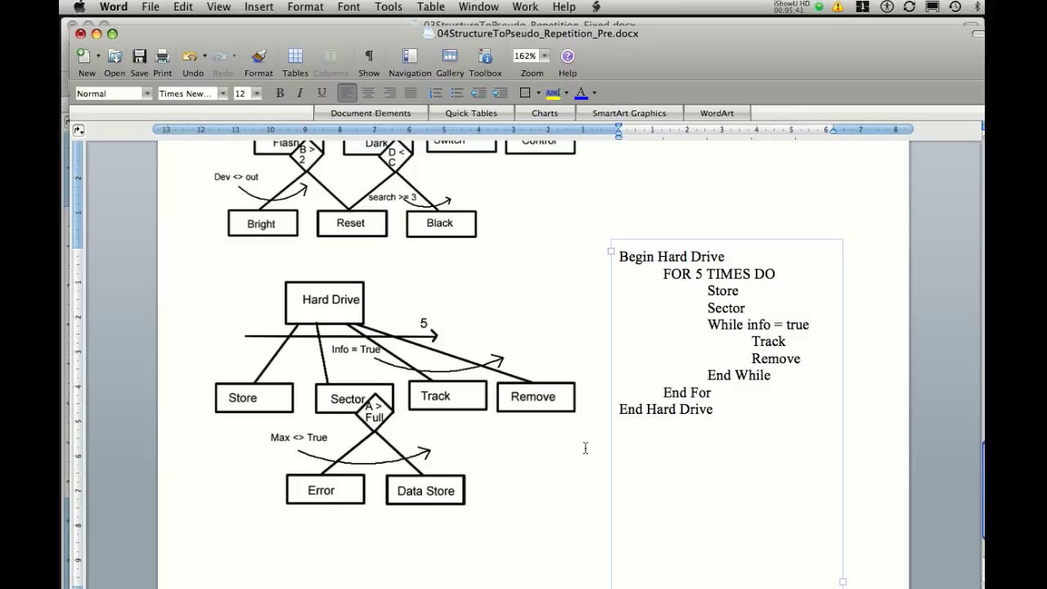
Step: Add Begin Sector and End Sector lines with 'If A > Full' between them
text(Begin)
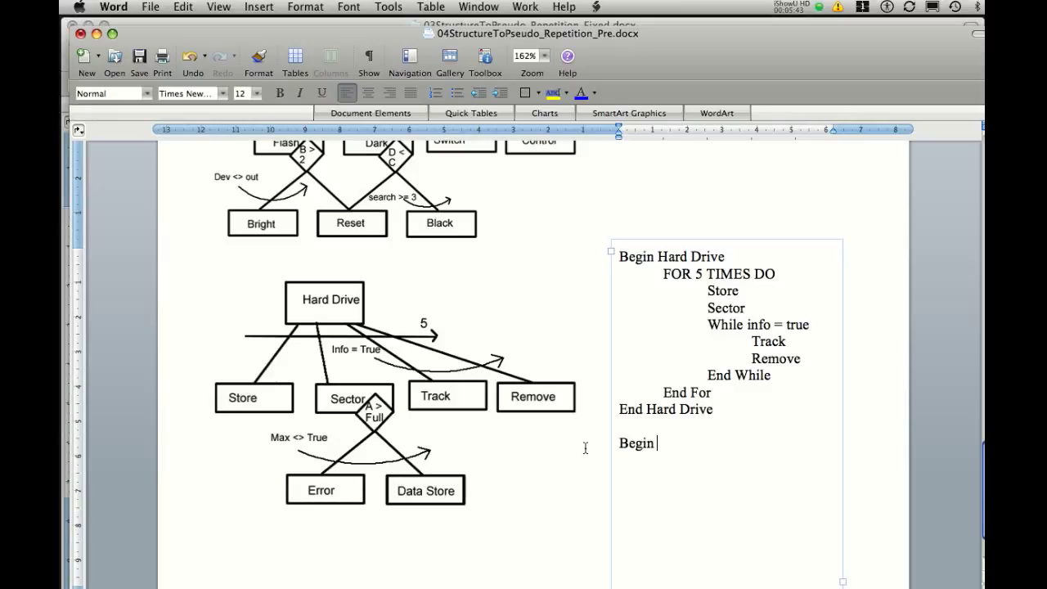
text(Sector)
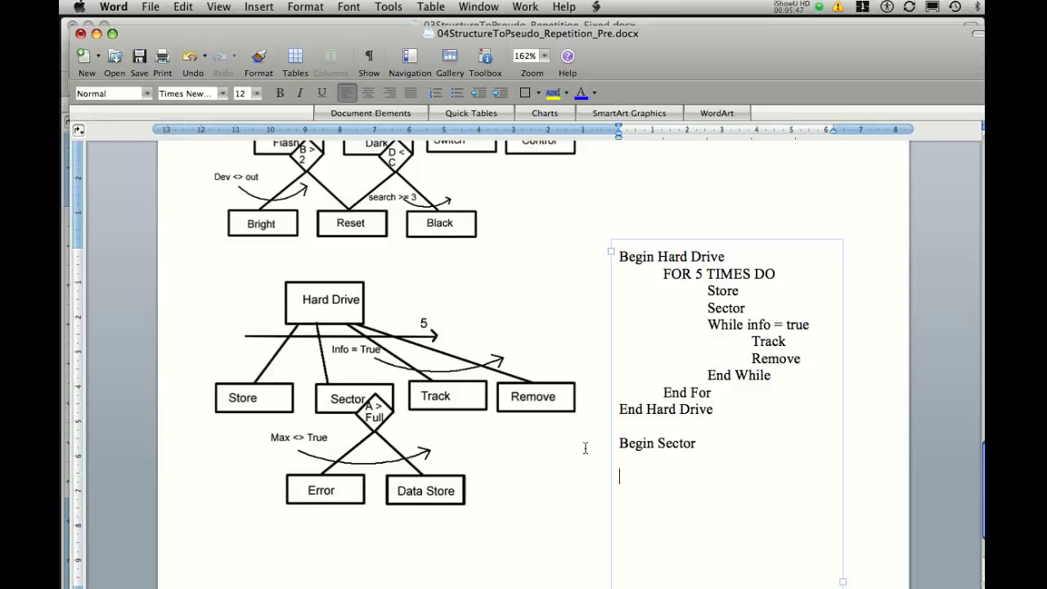
text(End Sector)
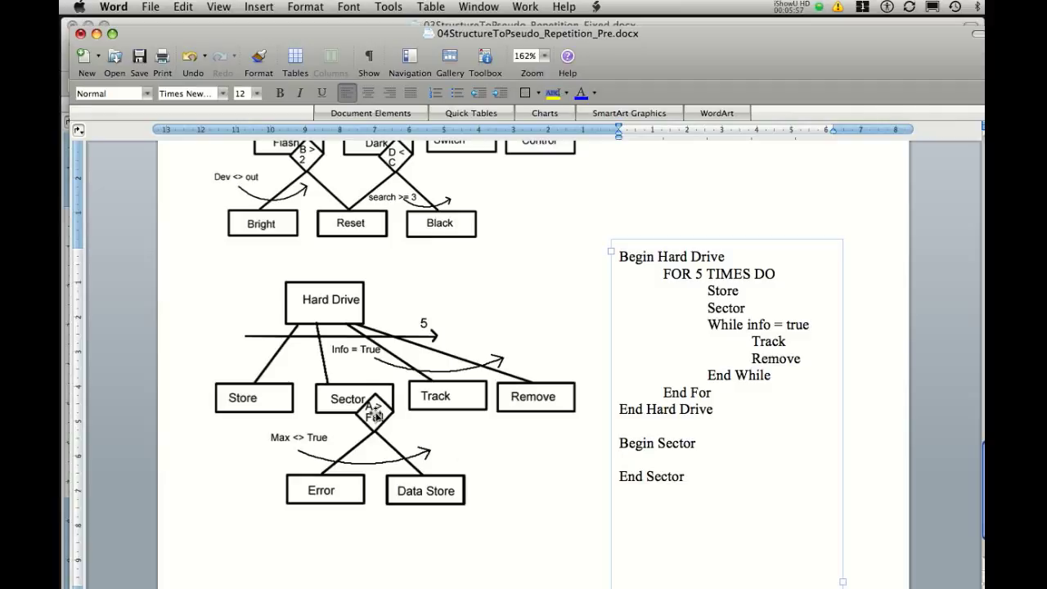
text(If A)
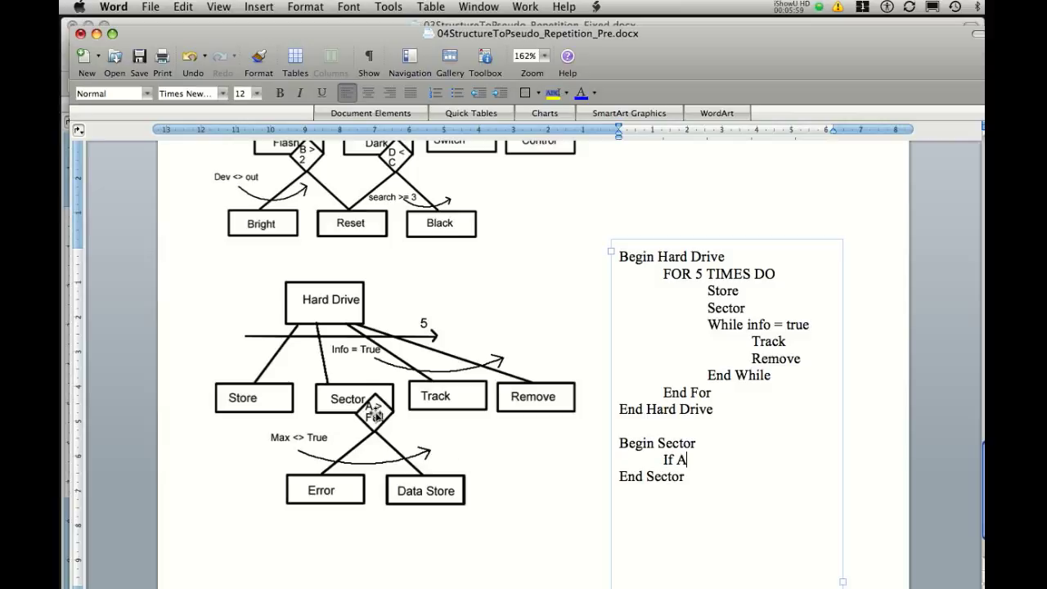
text(> Full)
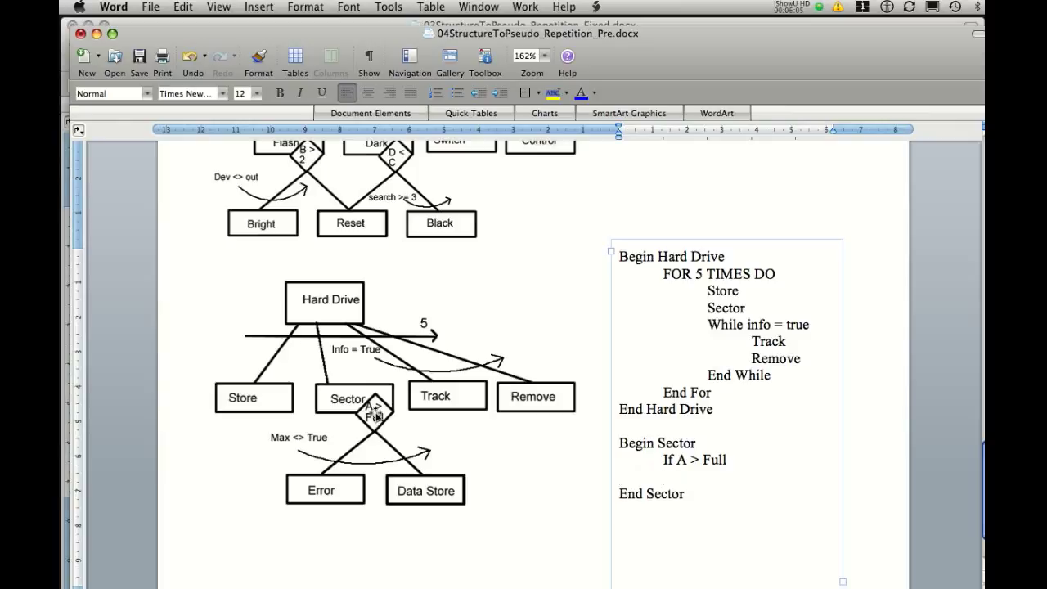
Step: Fill the IF with Then Error, Else Data Store, and close it with End IF
text(Then)
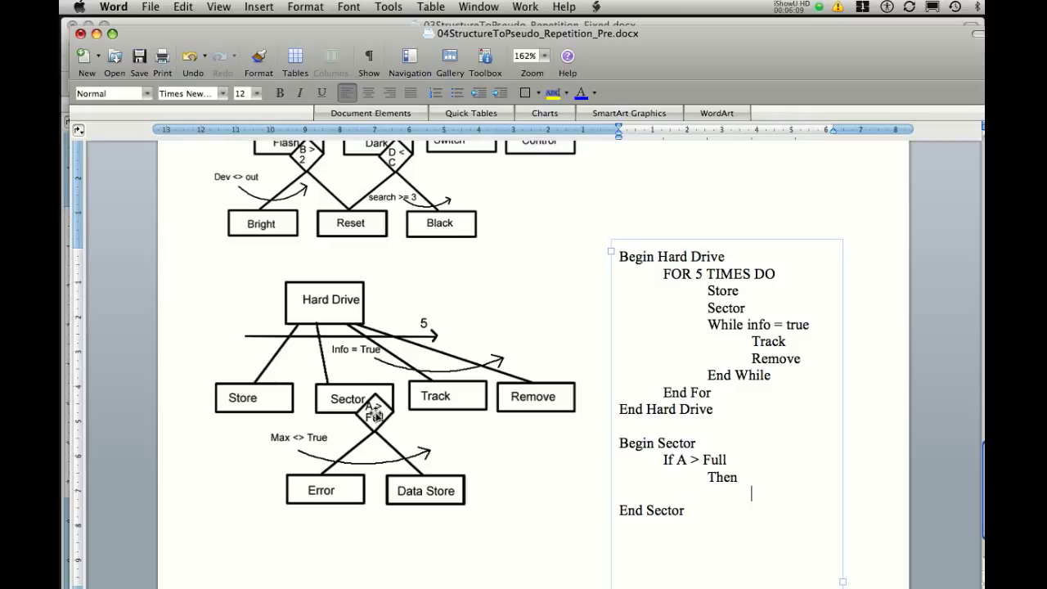
text(Error)
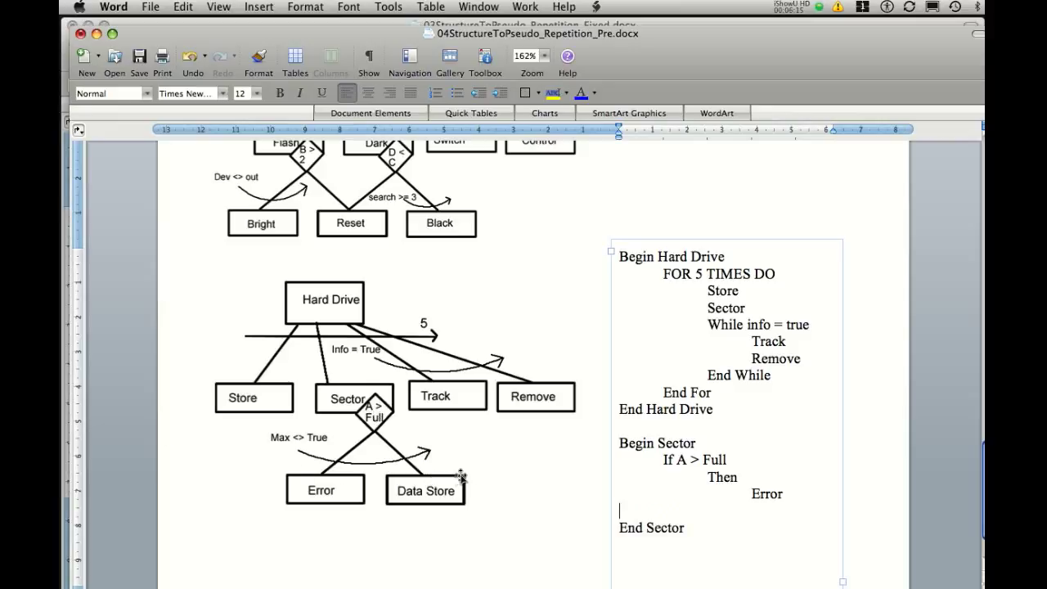
text(E)
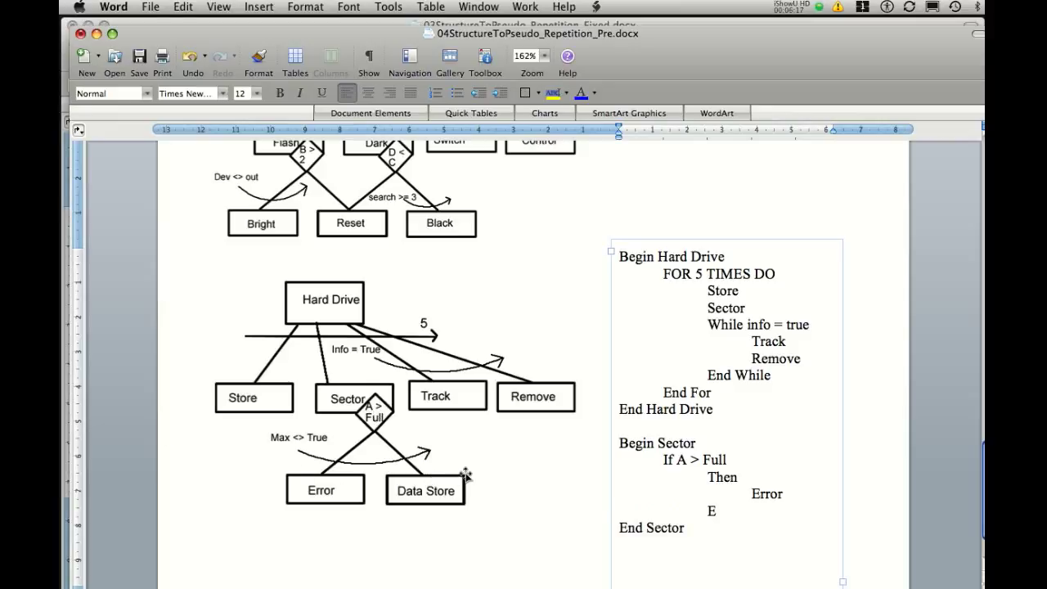
text(lse)
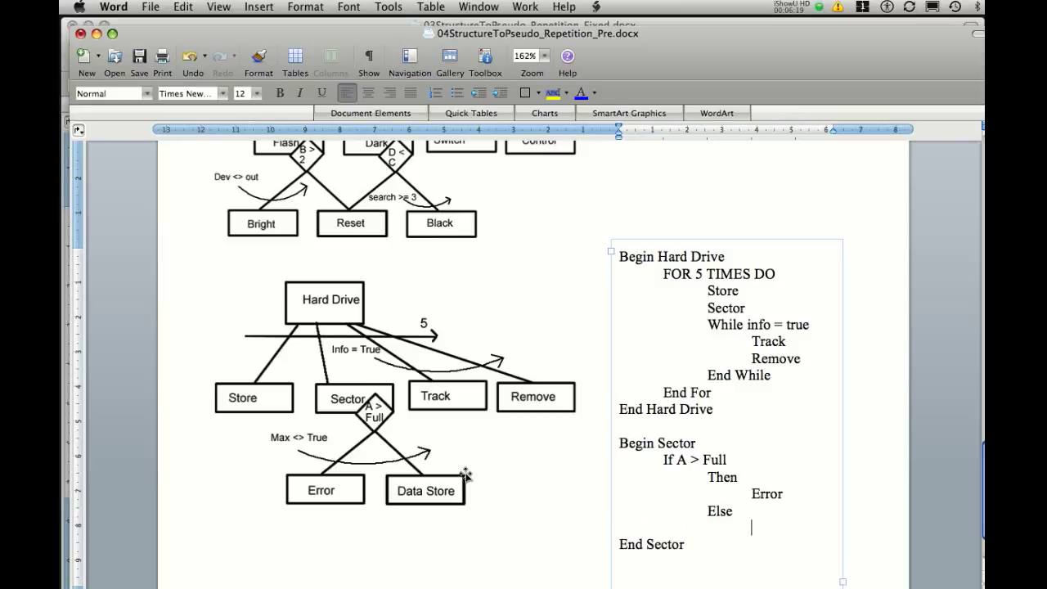
text(Data)
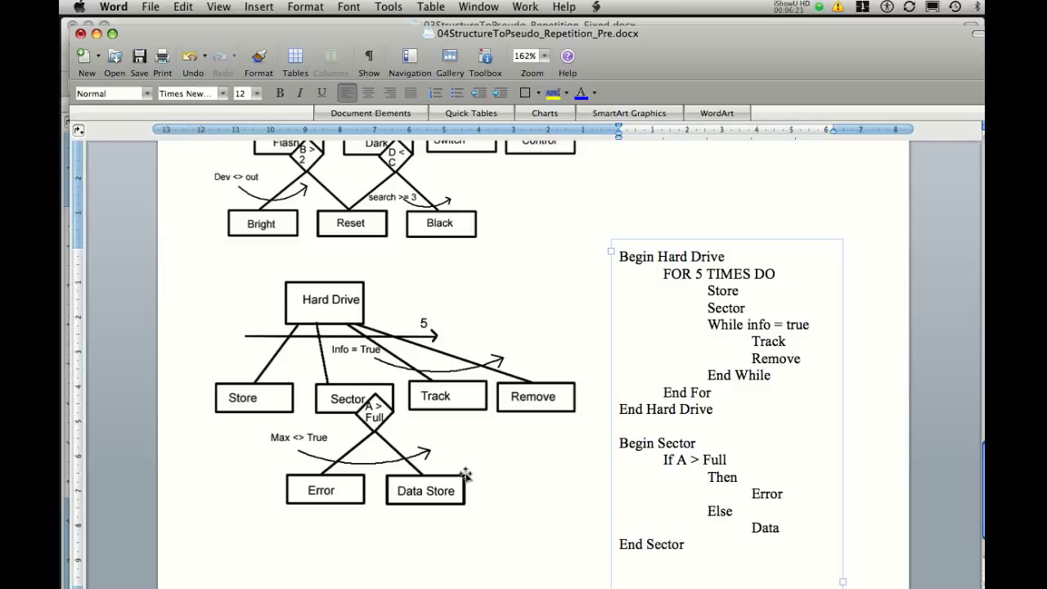
text(Store)
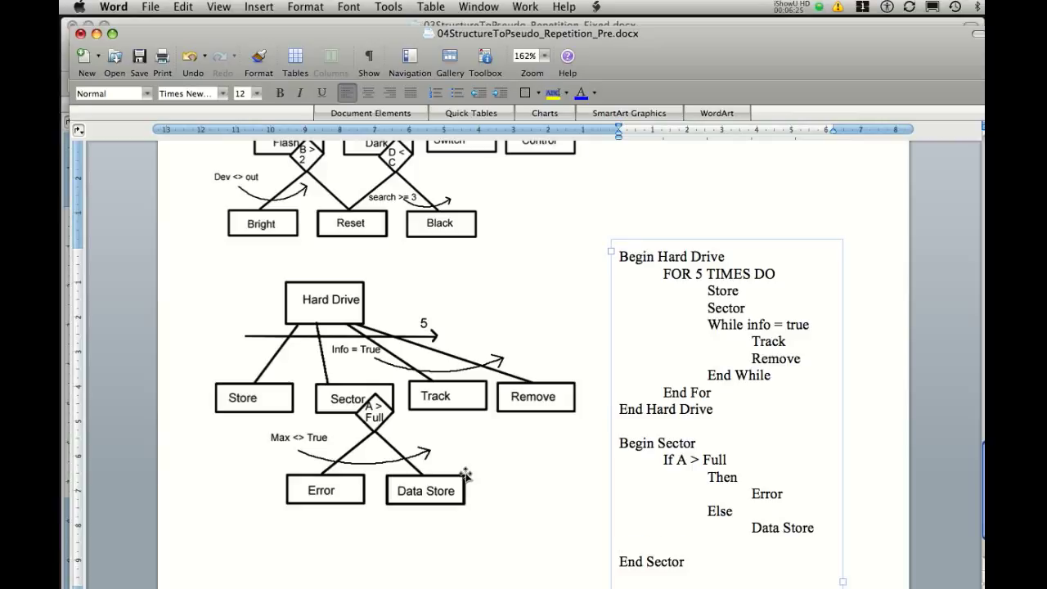
text(End I)
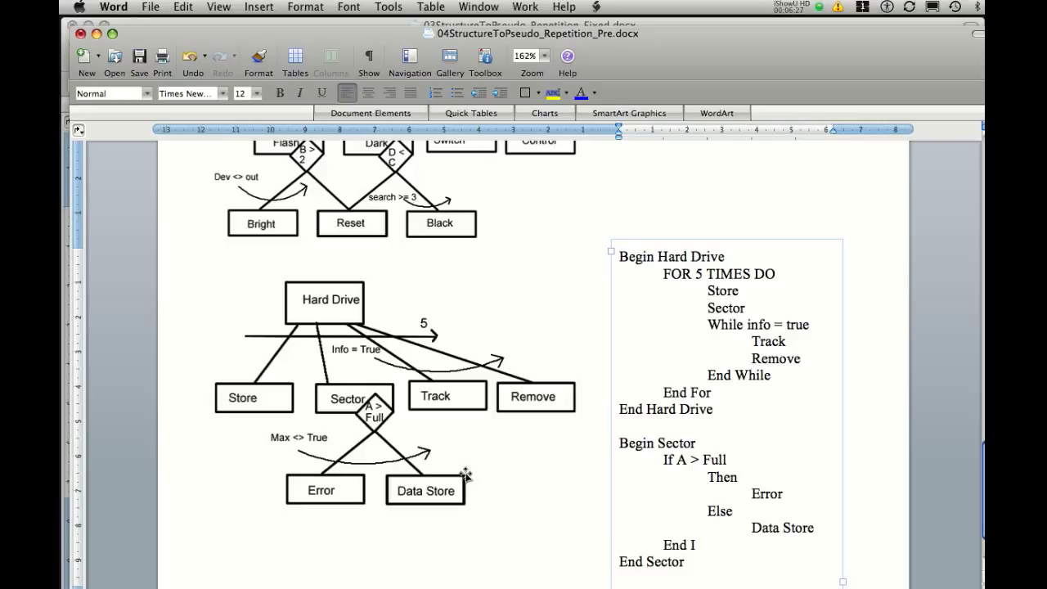
text(F)
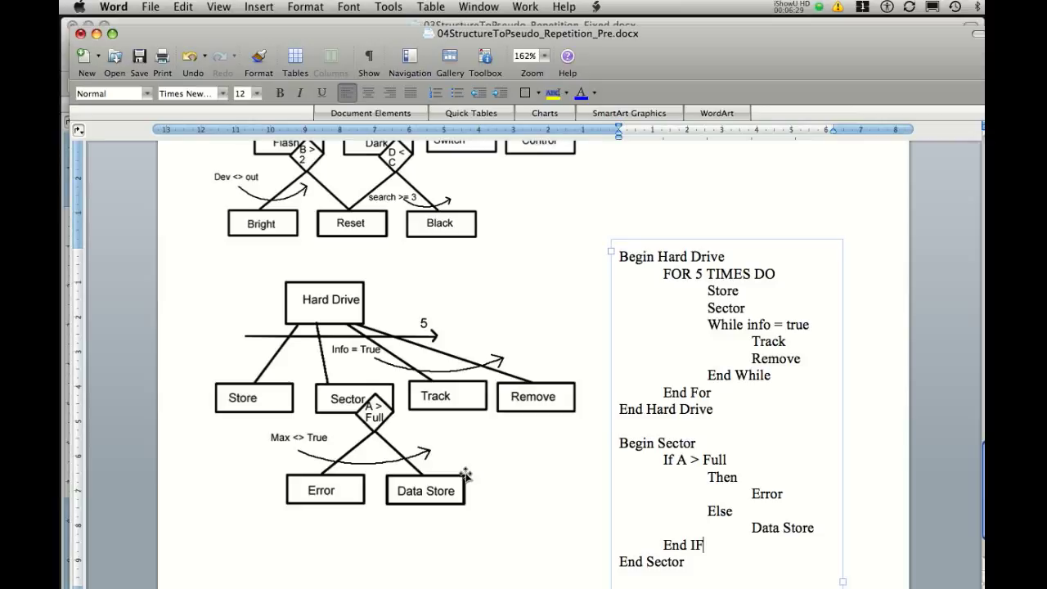
mouse_move(406, 483)
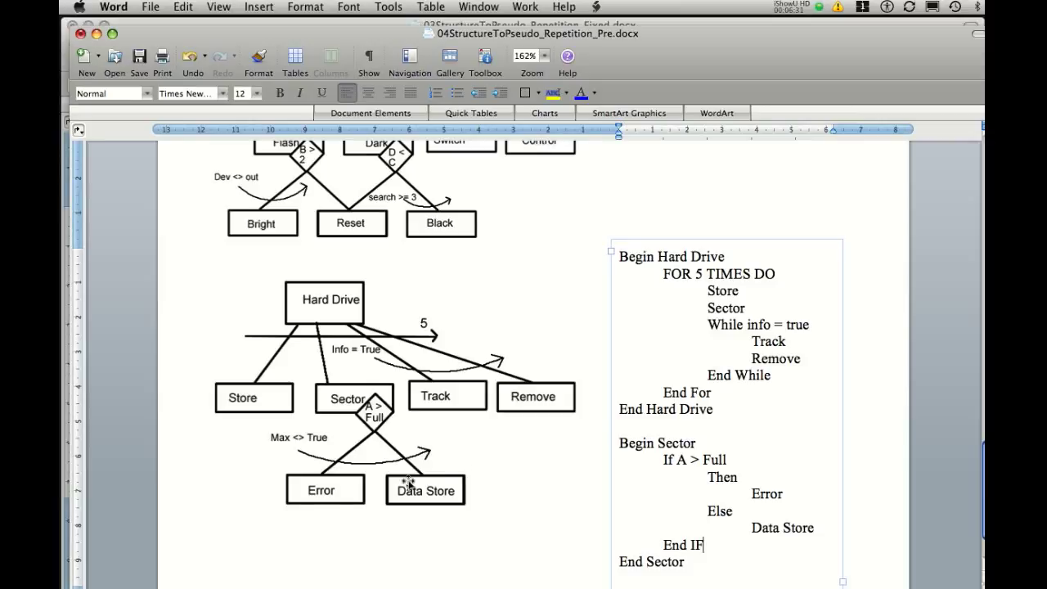
mouse_move(286, 448)
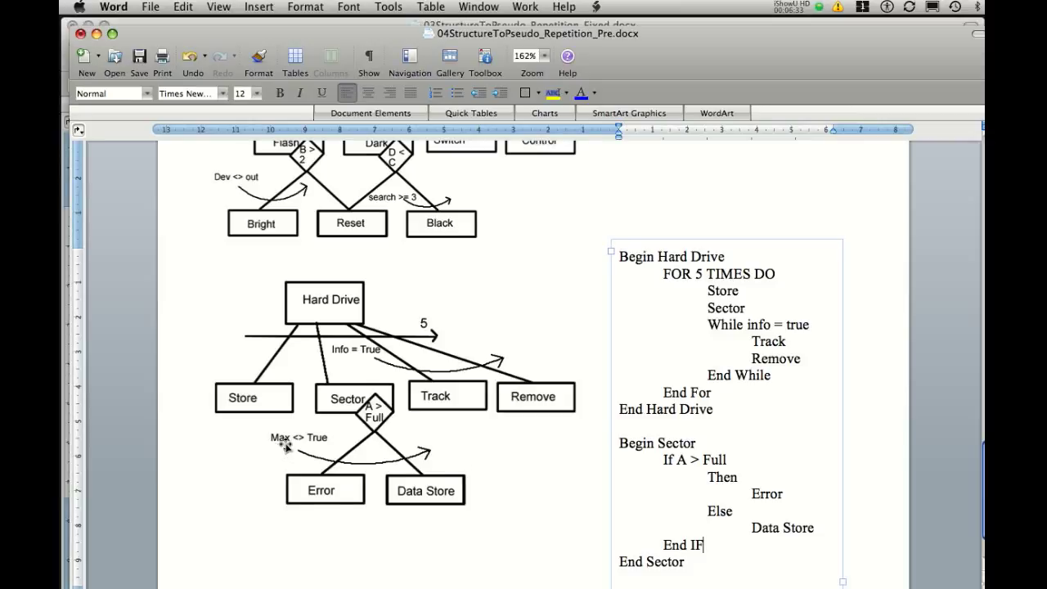
mouse_move(357, 464)
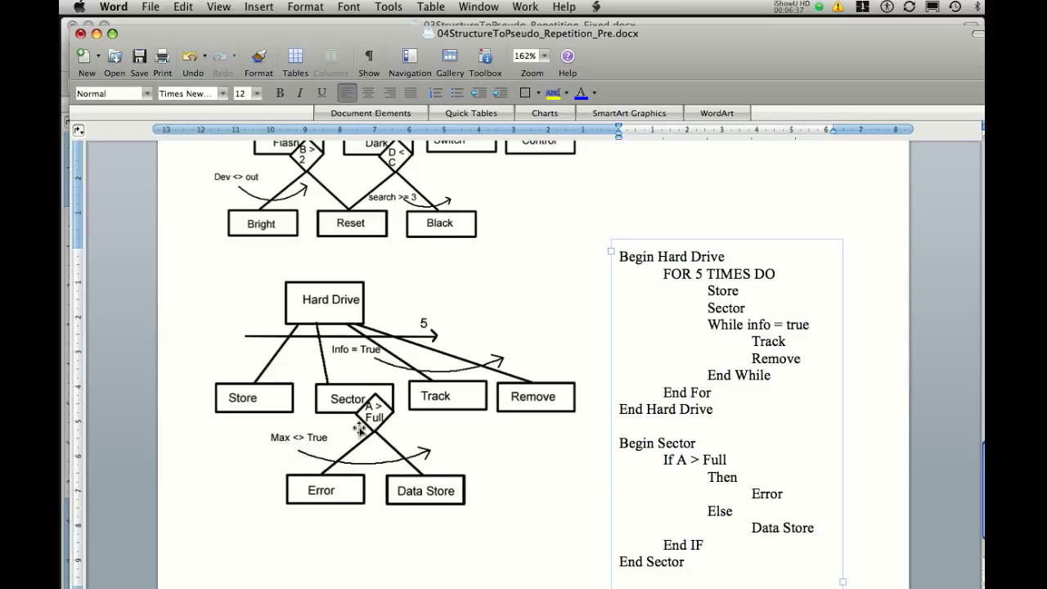
mouse_move(425, 478)
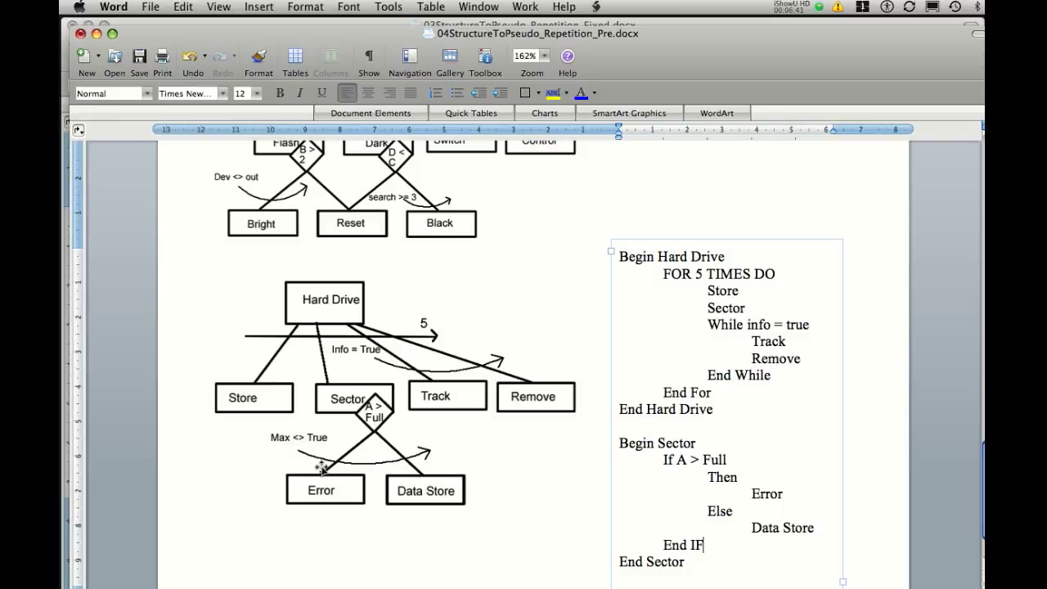
mouse_move(280, 451)
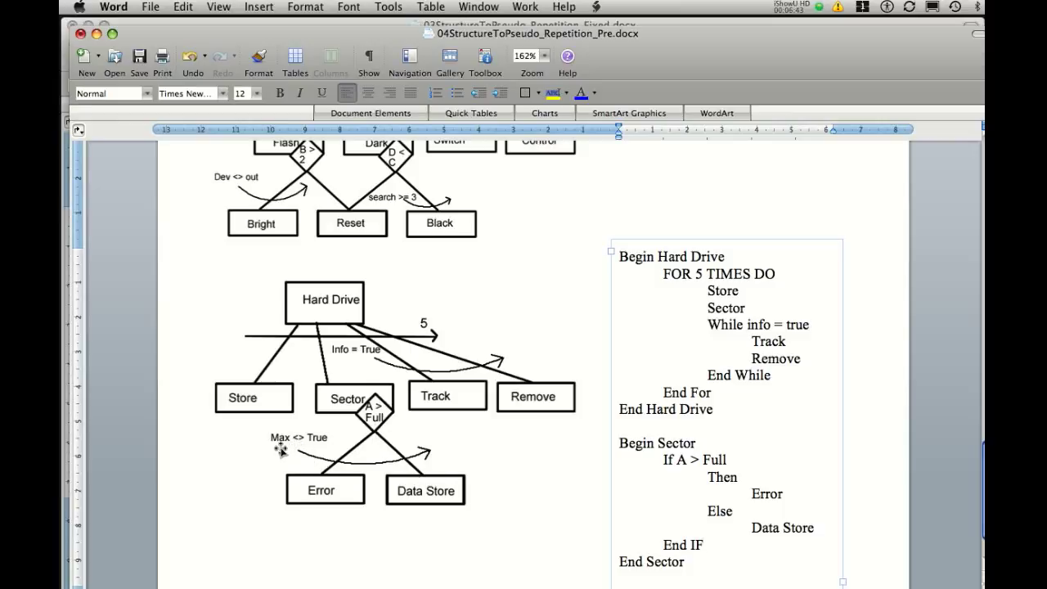
mouse_move(318, 457)
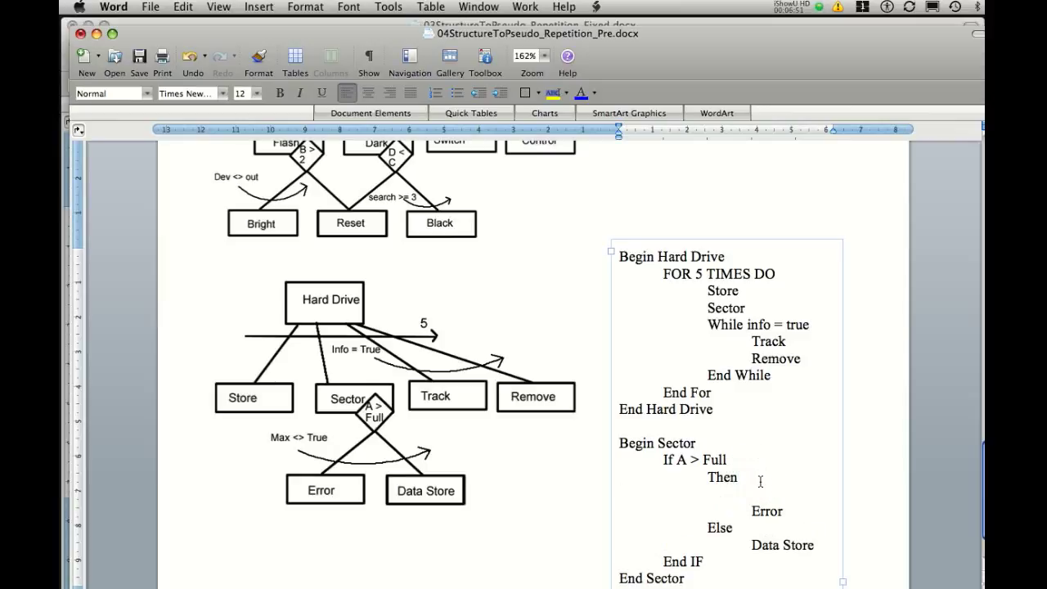
Step: Put Error inside a 'While Max <> True' loop closed by End While
text(While)
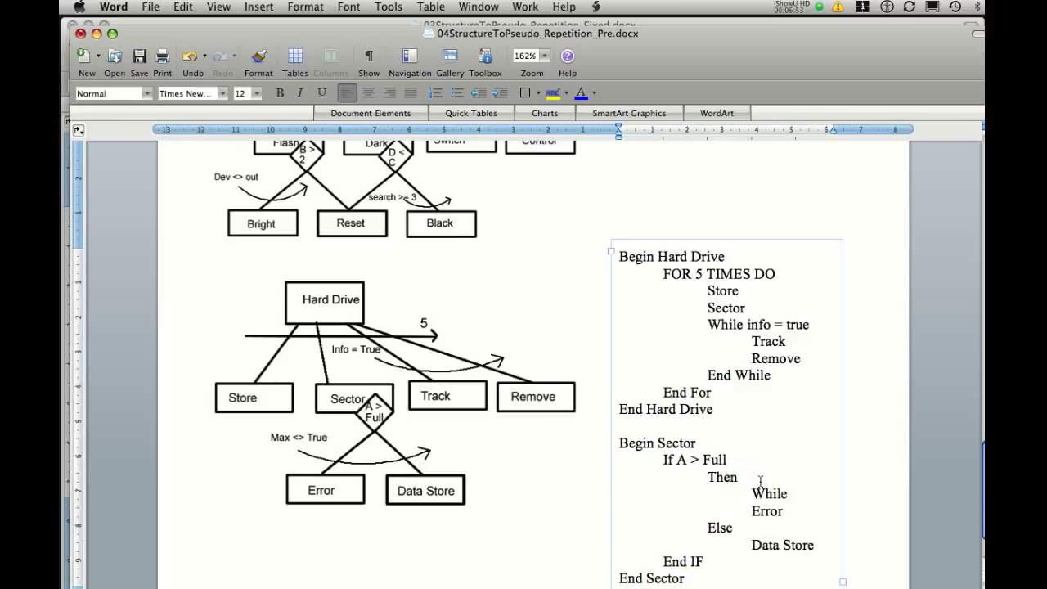
text(Max <> True)
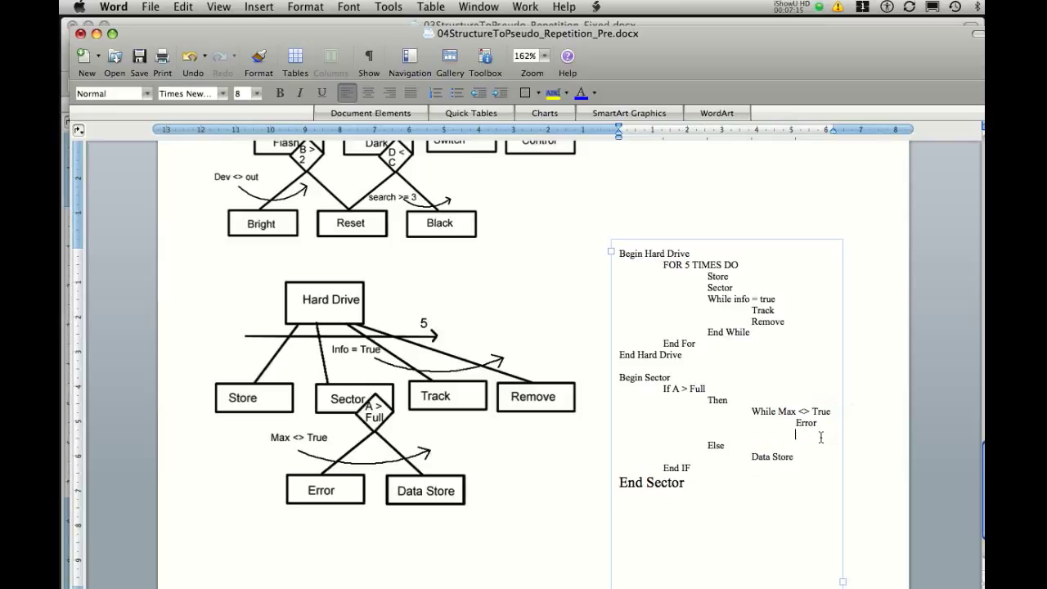
text(End)
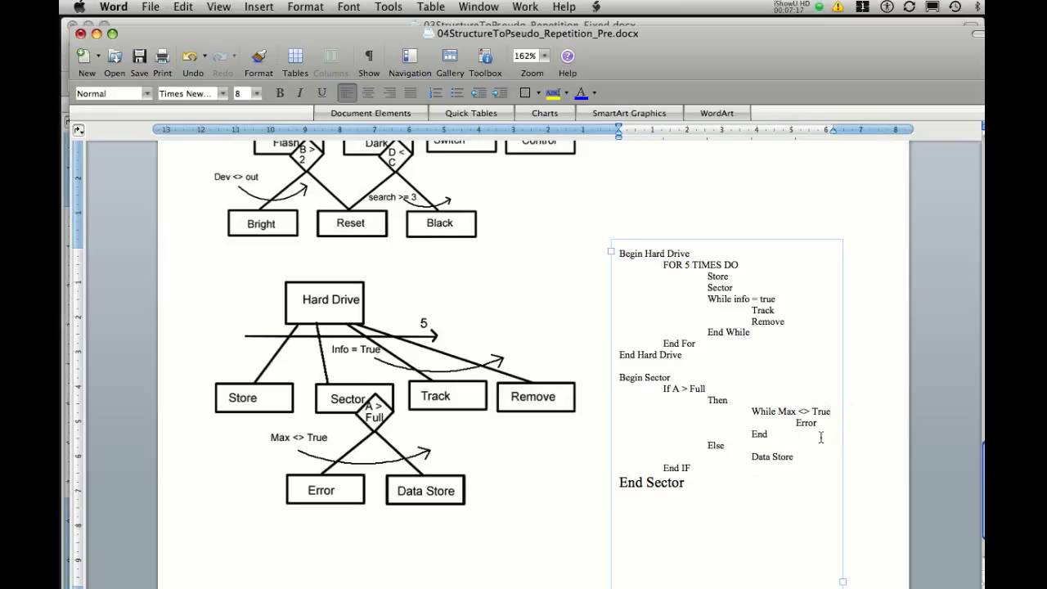
text(While)
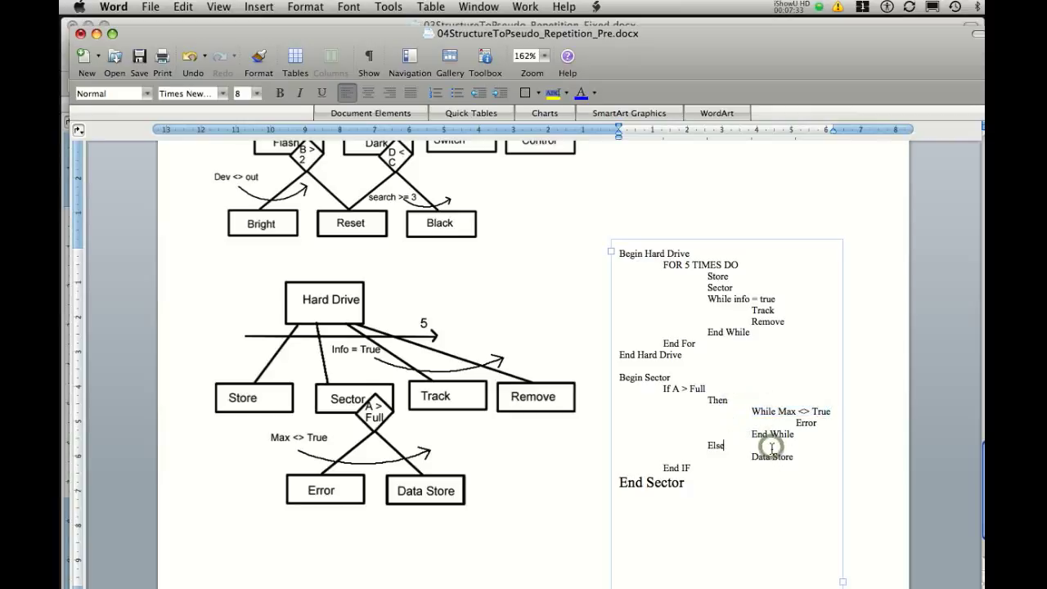
Step: Type 'While Max <> True' above Data Store and start its closing End While
text(While Max <> True)
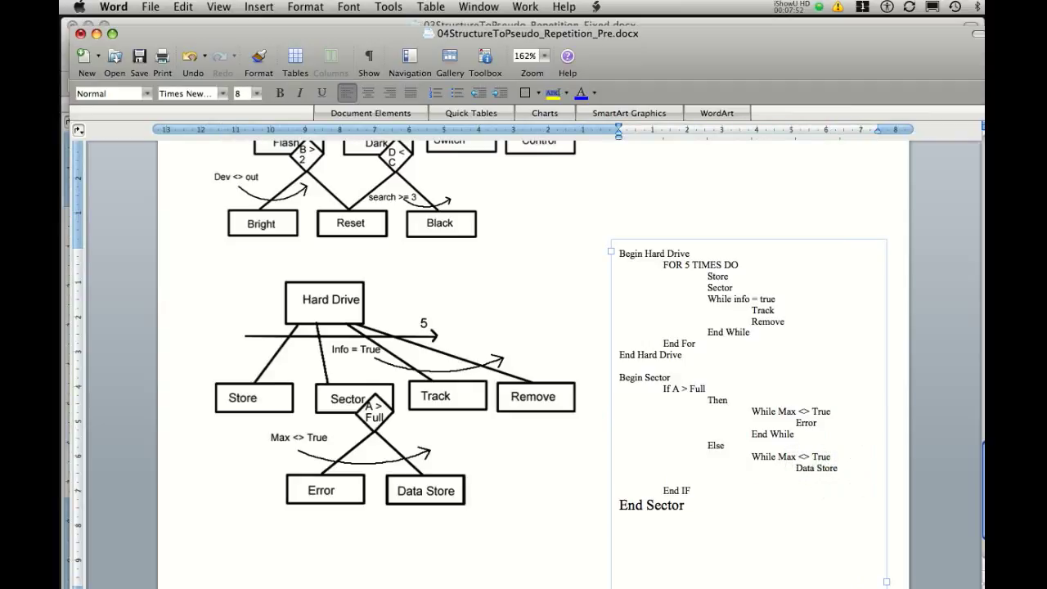
text(E)
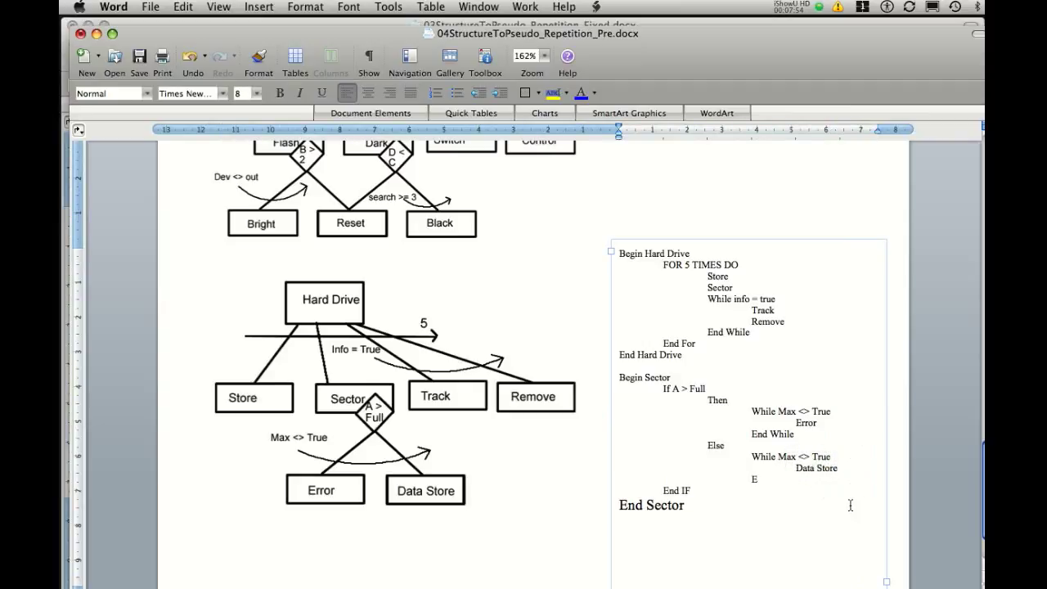
text(nd)
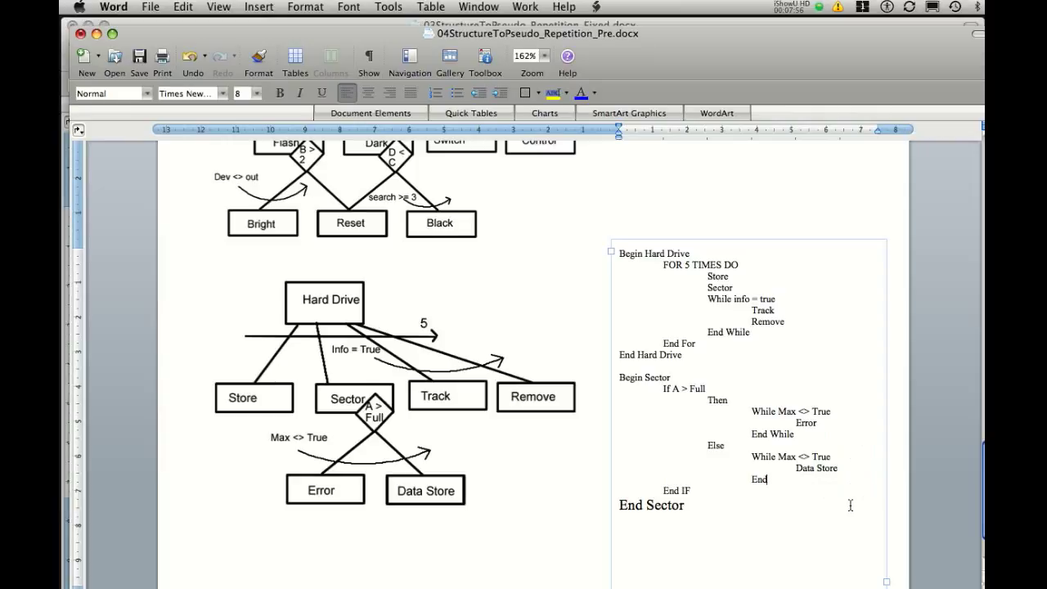
text(Whil)
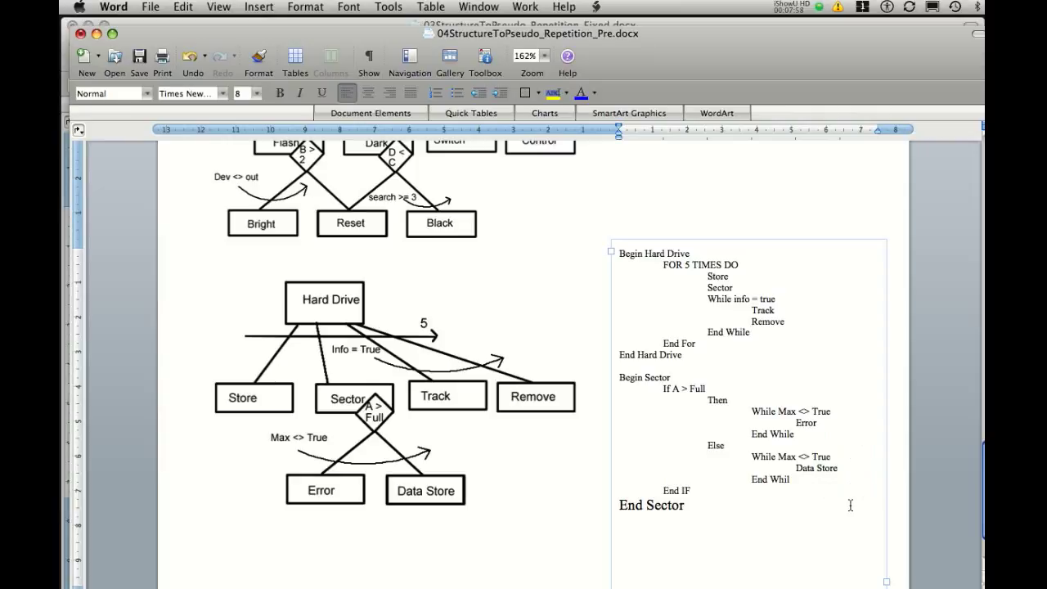